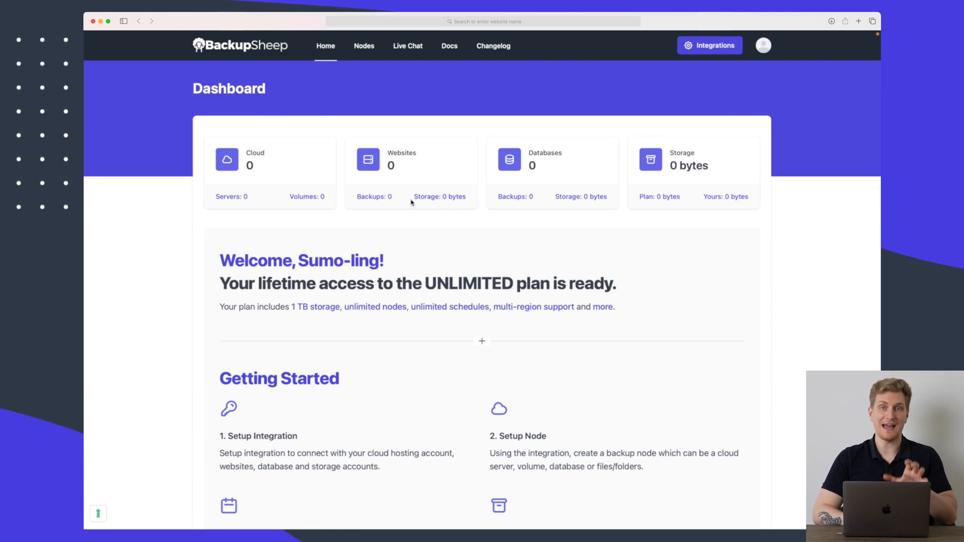
Step: Go to the Nodes overview, glance back at the empty dashboard, and return to Nodes
scroll("down", 3)
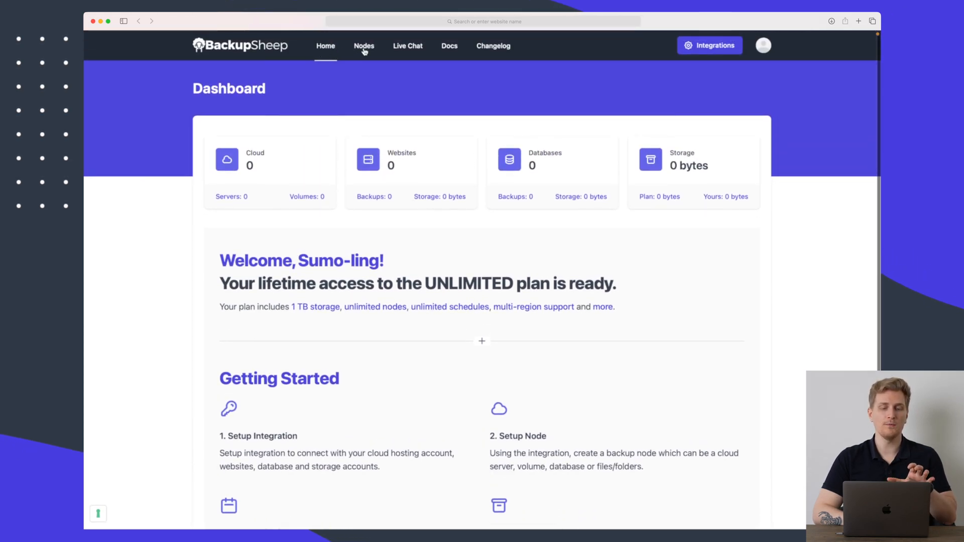
left_click(363, 45)
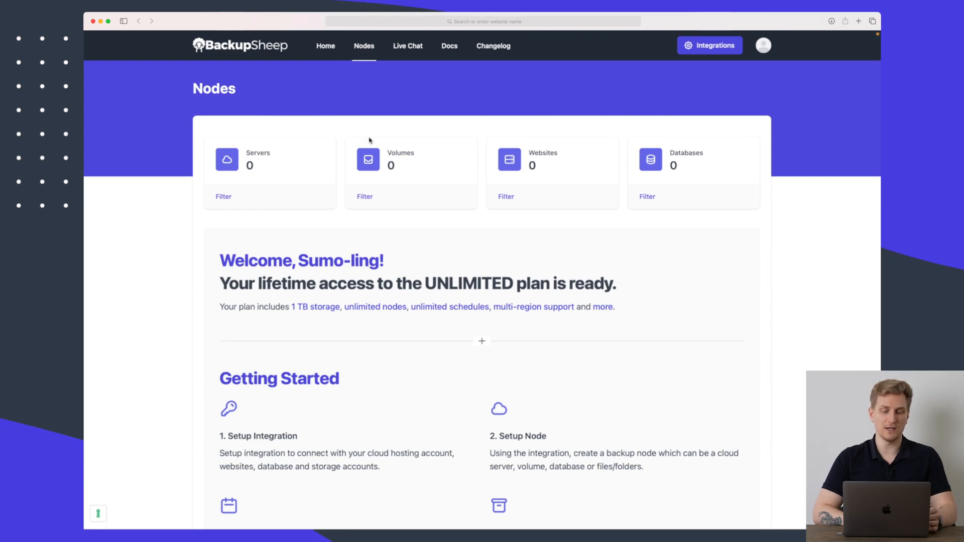
left_click(326, 45)
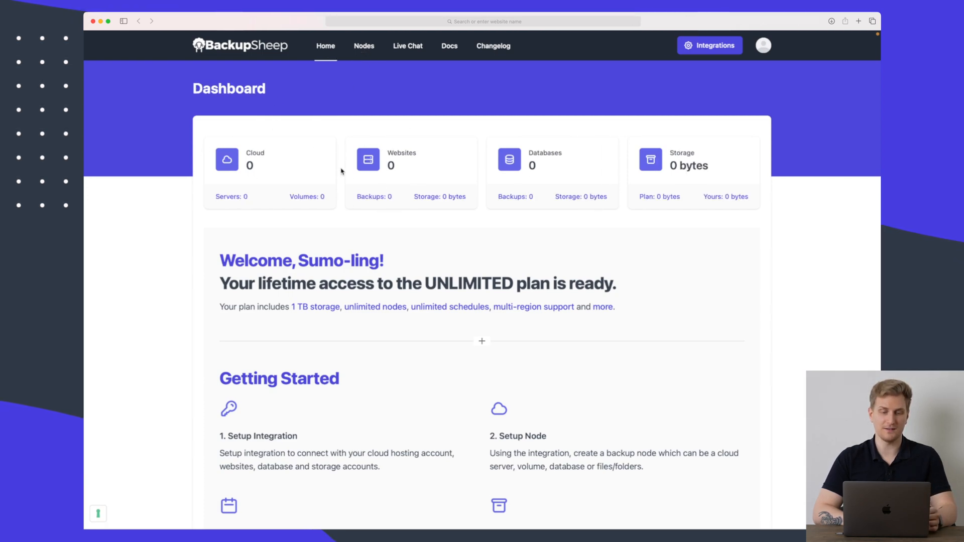
left_click(364, 46)
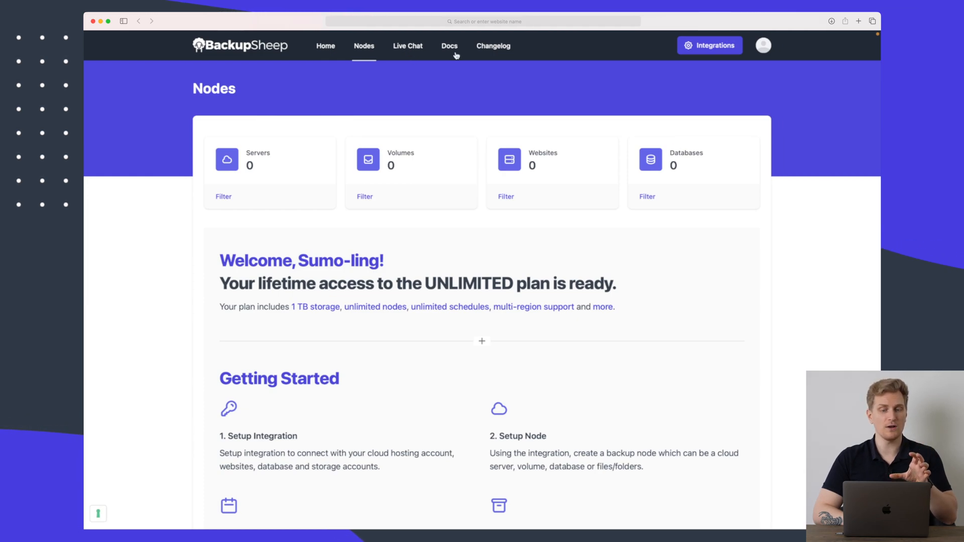
mouse_move(493, 45)
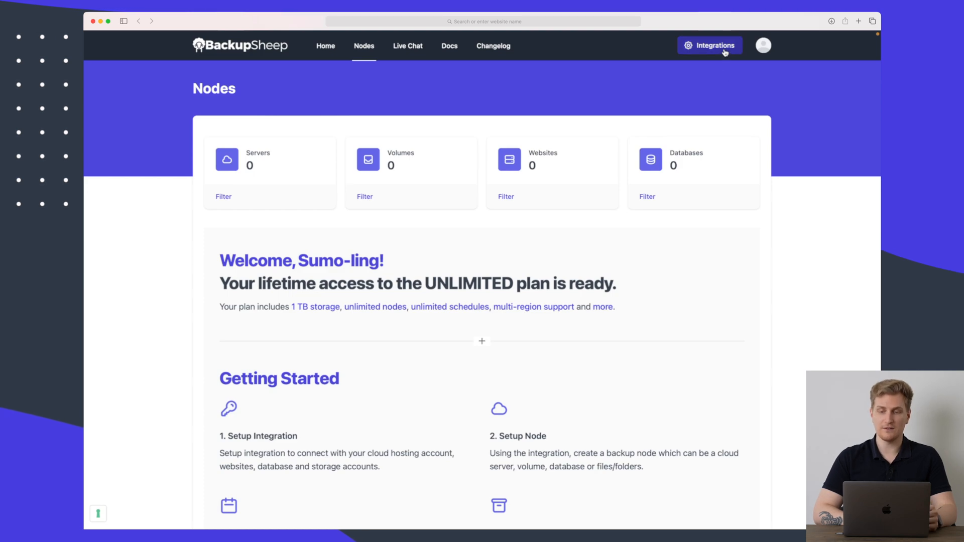
Step: Browse the Integrations page through the database, web server and storage providers
left_click(710, 45)
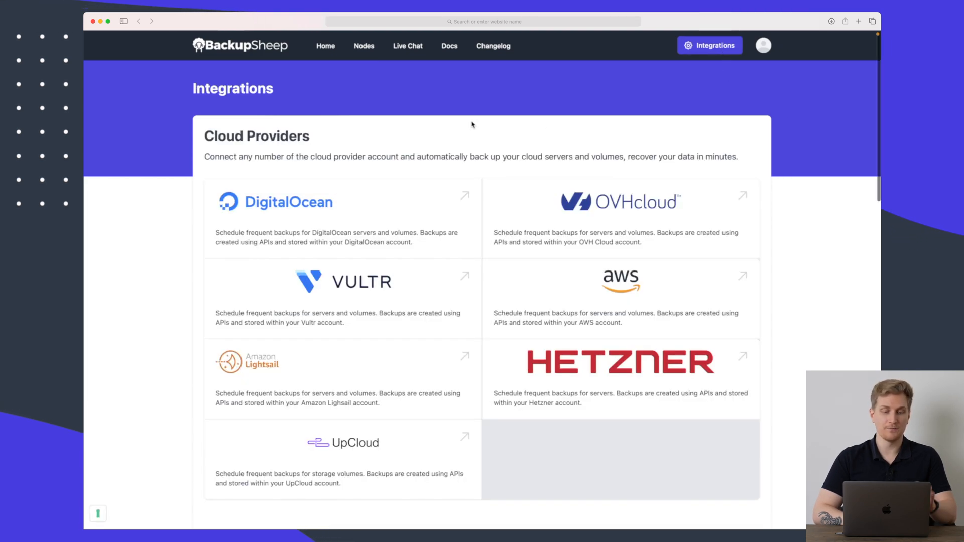
scroll("down", 3)
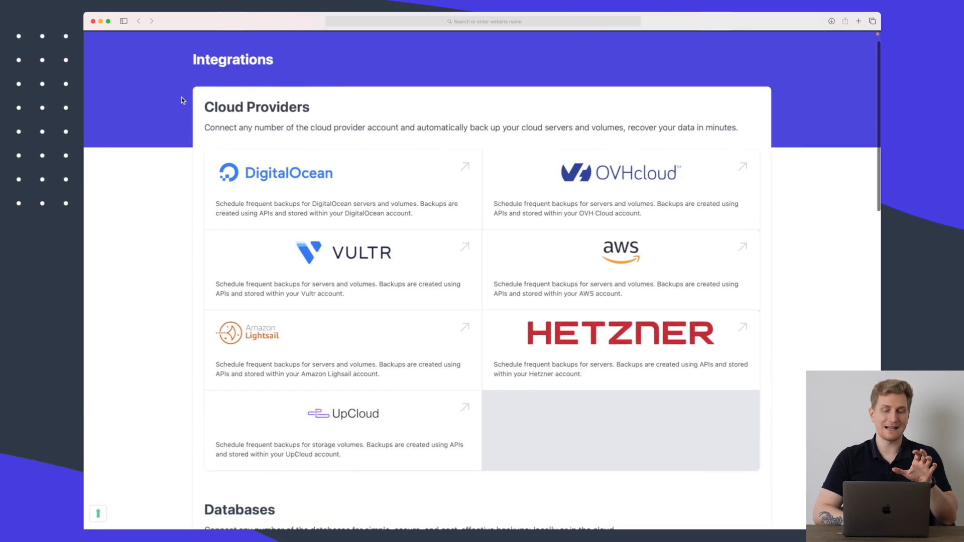
scroll("down", 3)
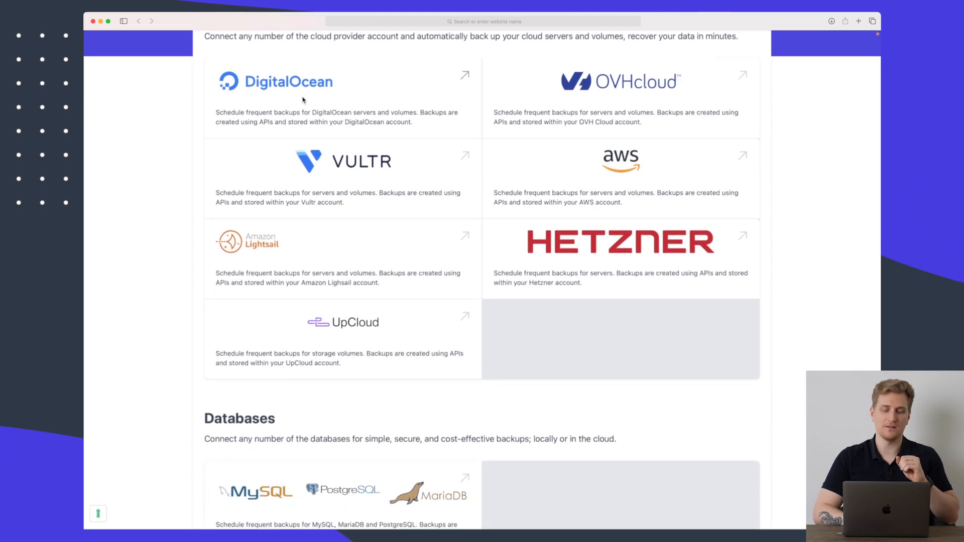
scroll("down", 3)
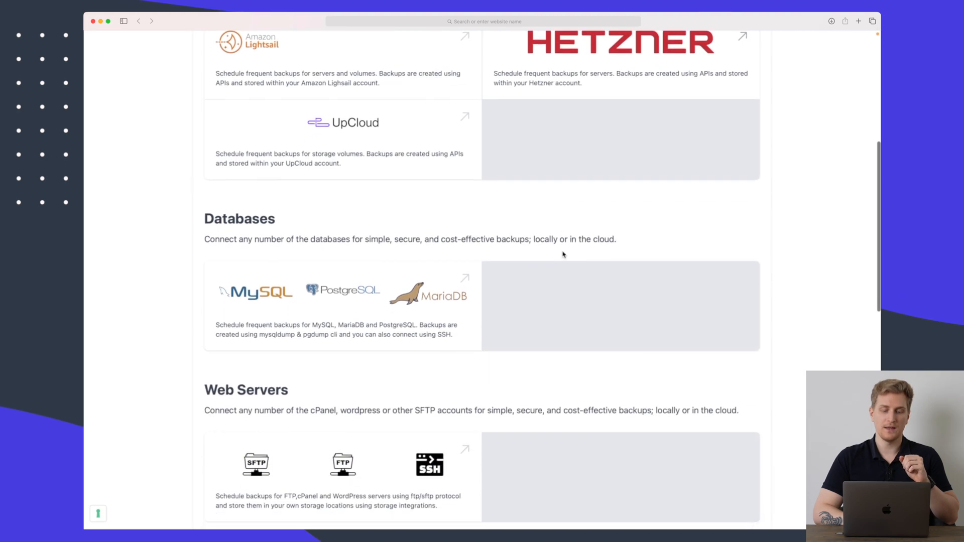
scroll("down", 3)
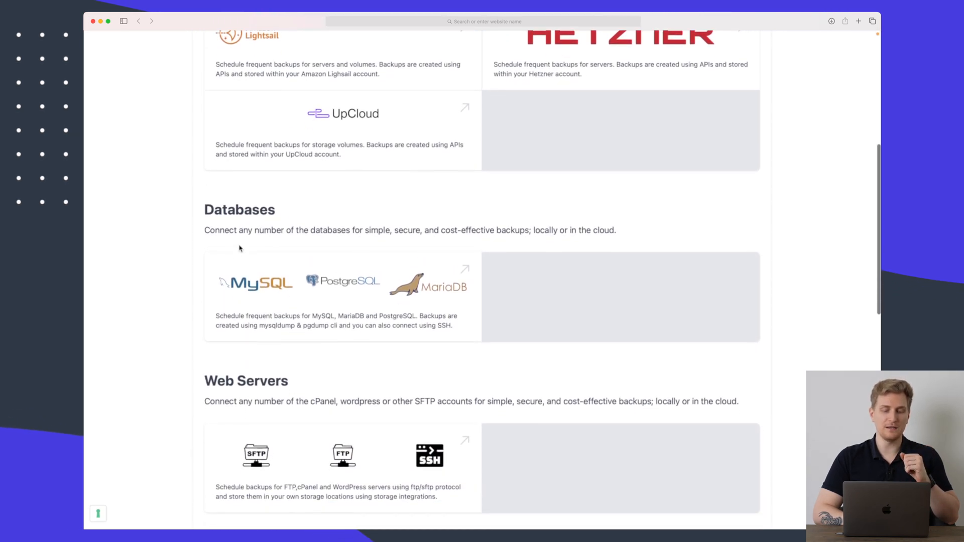
mouse_move(364, 298)
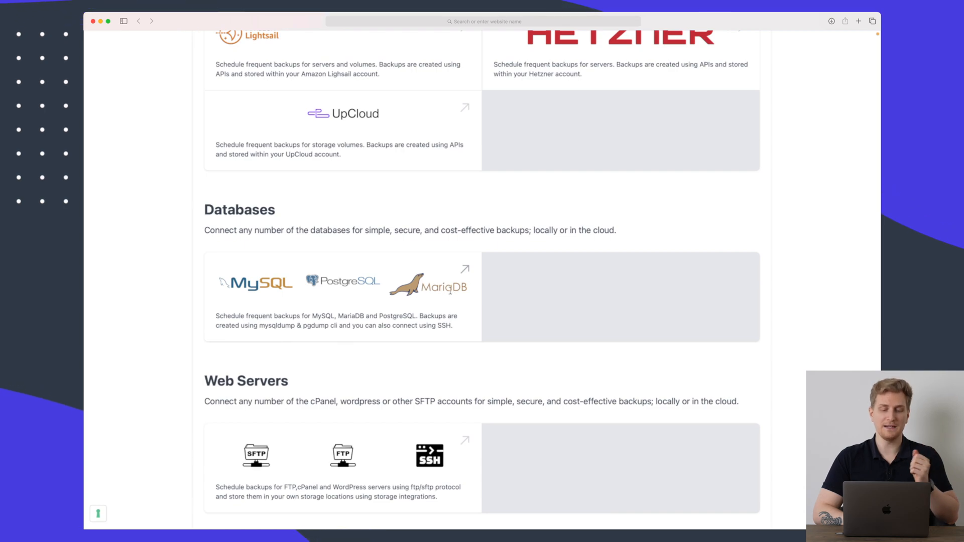
scroll("down", 3)
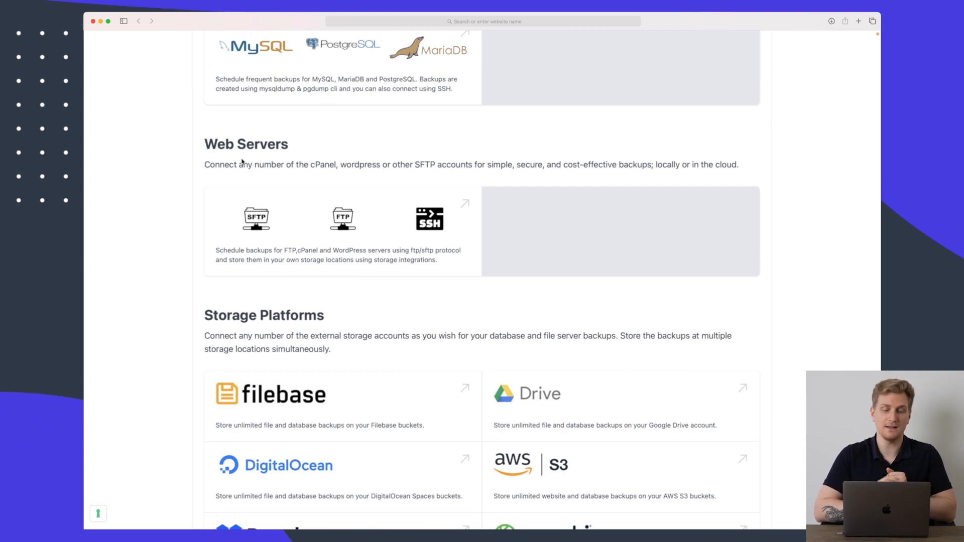
scroll("down", 3)
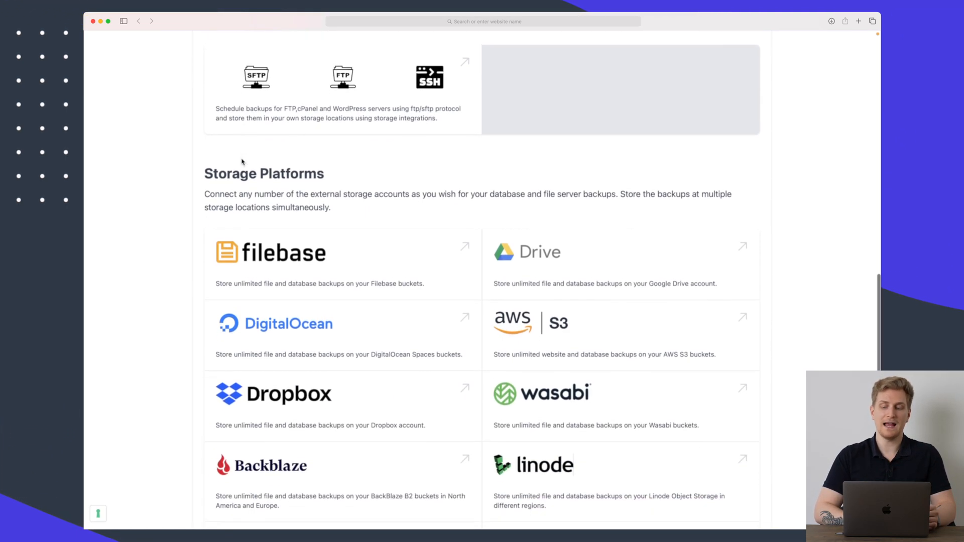
scroll("down", 3)
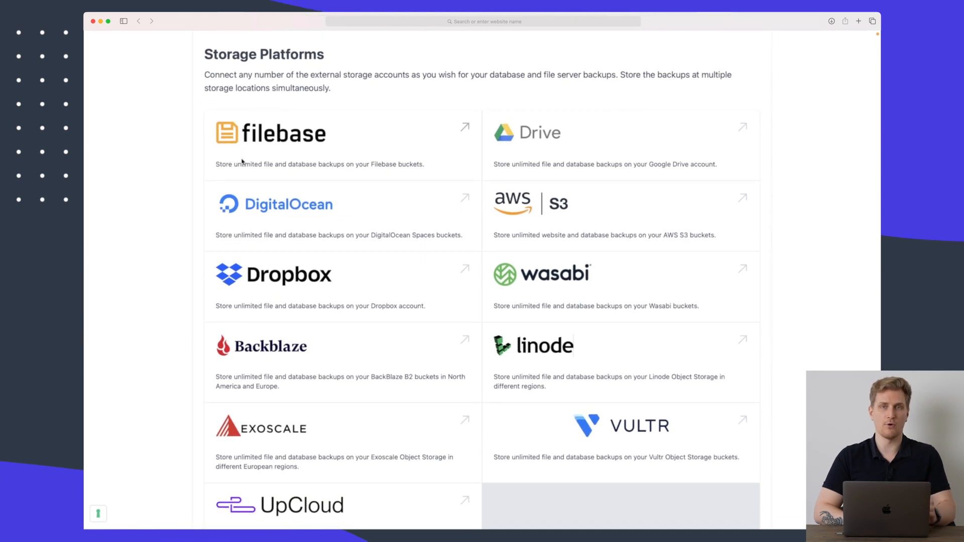
mouse_move(290, 138)
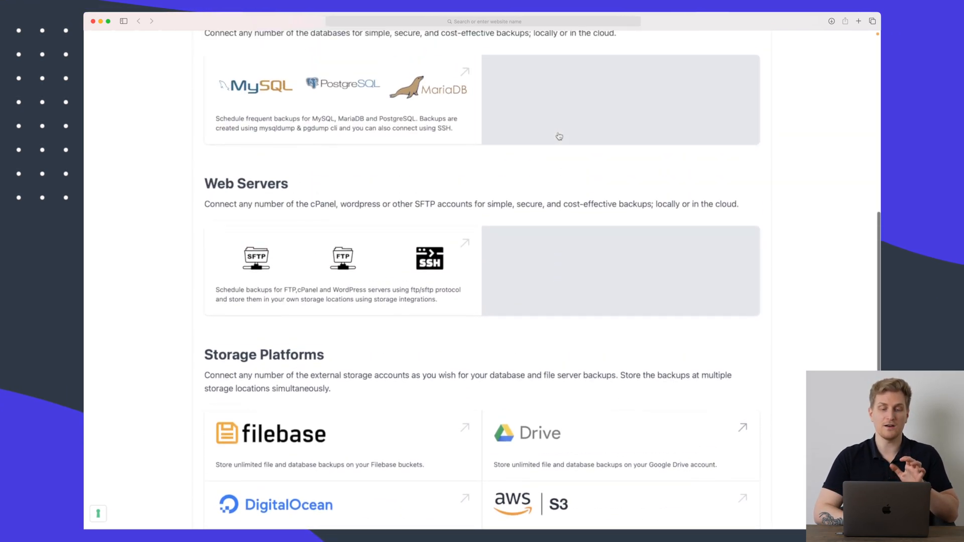
scroll("down", 3)
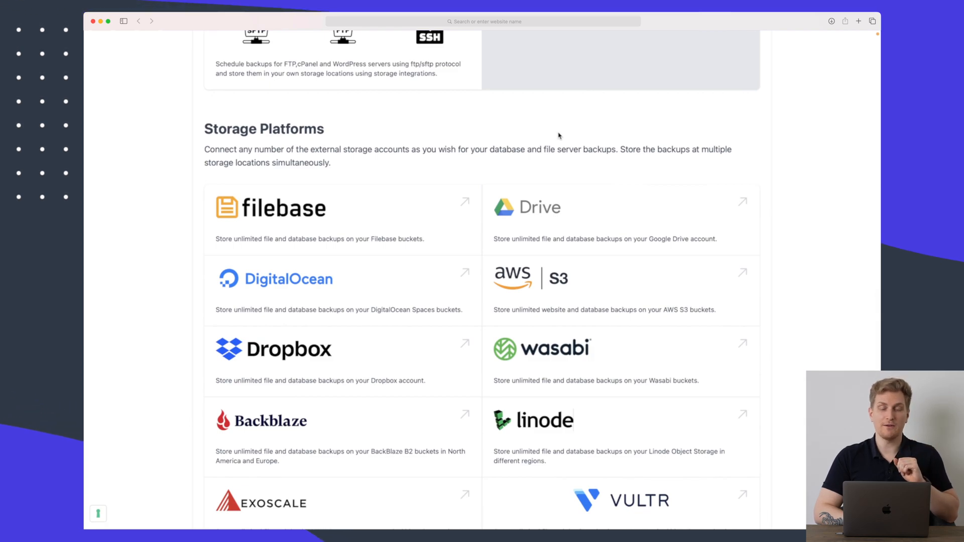
scroll("up", 3)
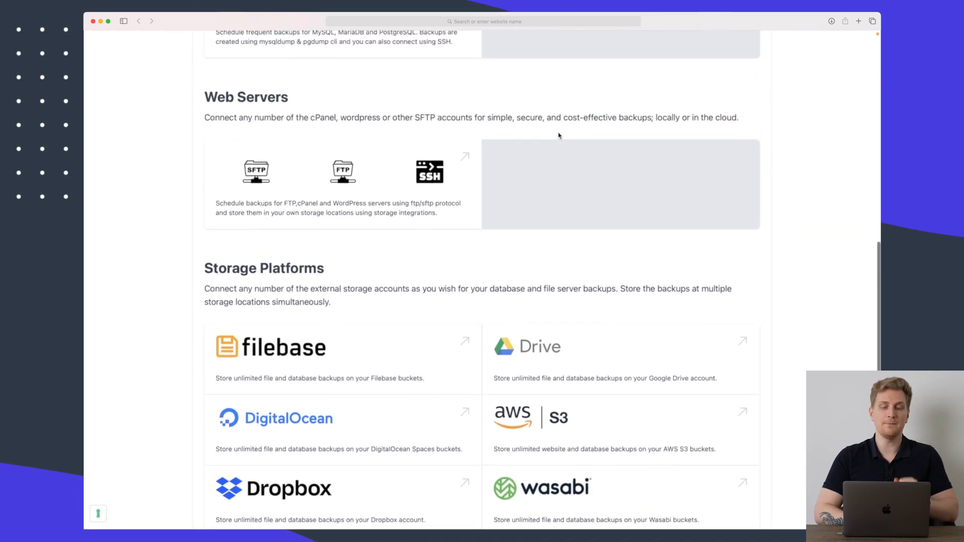
scroll("up", 3)
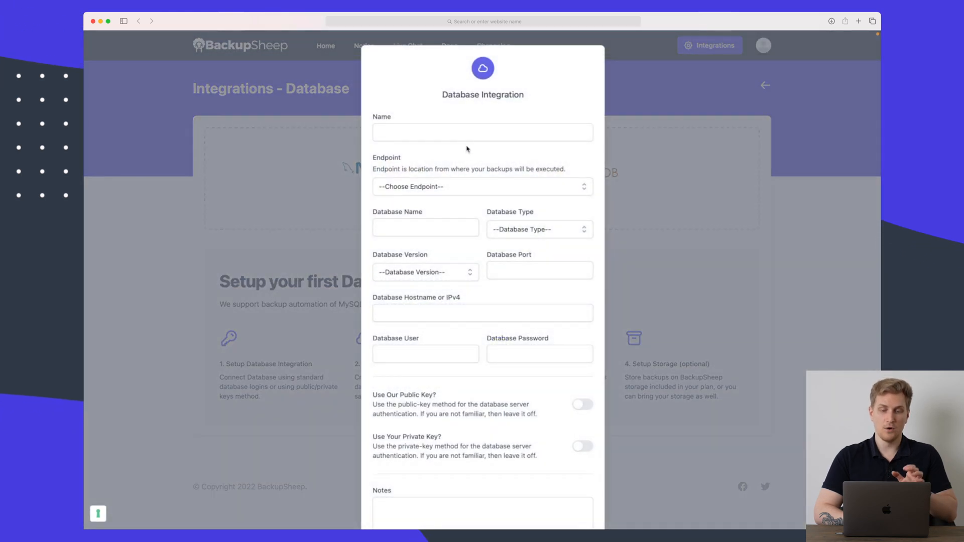
Step: Set the integration endpoint to Europe, name it 'YouTube video' and choose MySQL as database type
left_click(483, 132)
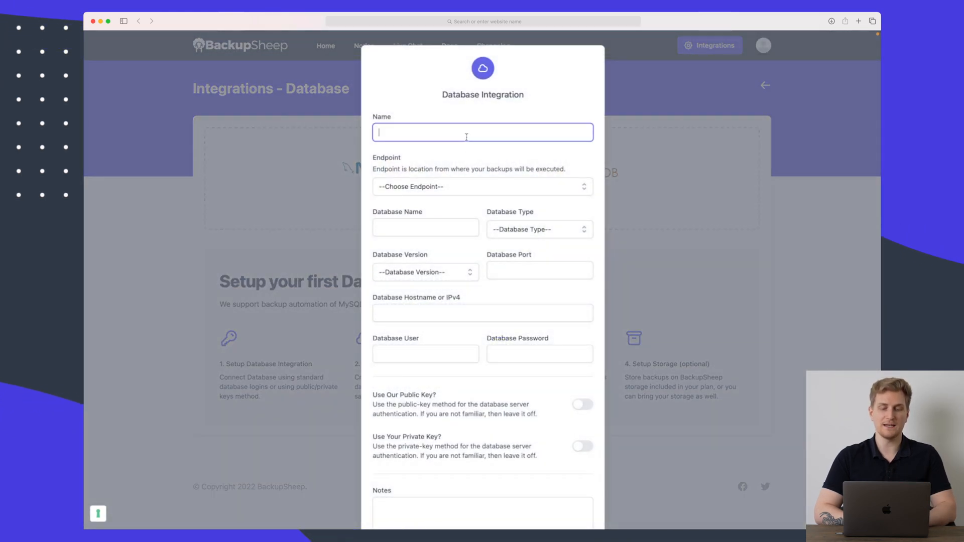
left_click(483, 187)
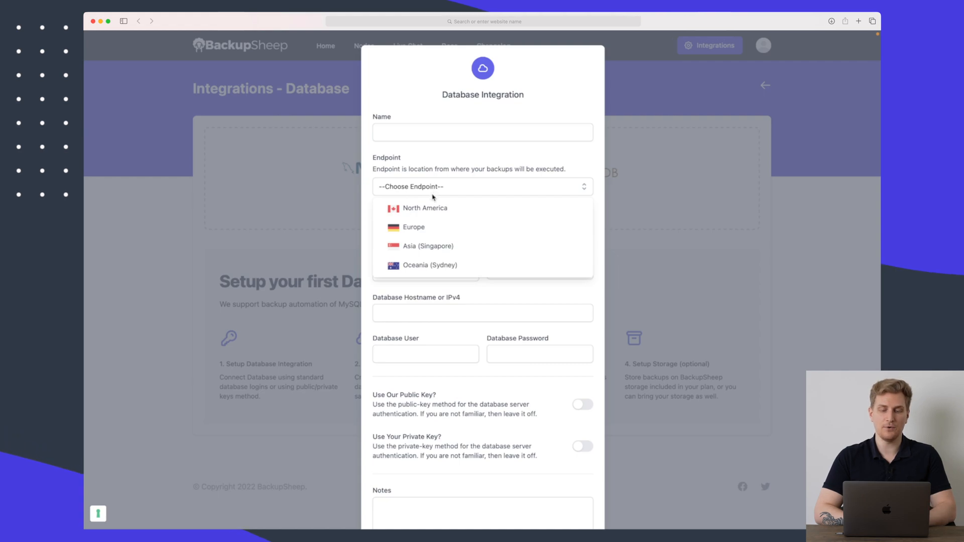
left_click(413, 227)
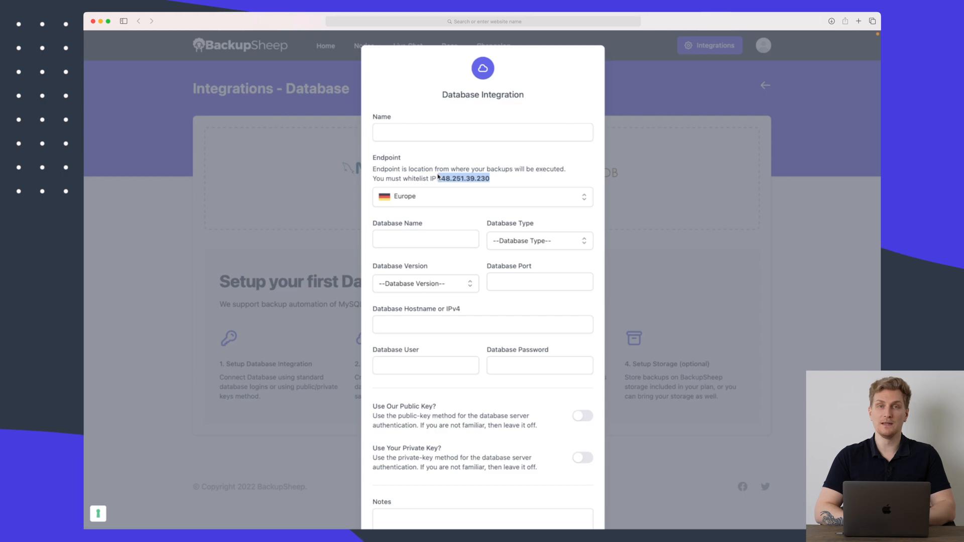
left_click(482, 133)
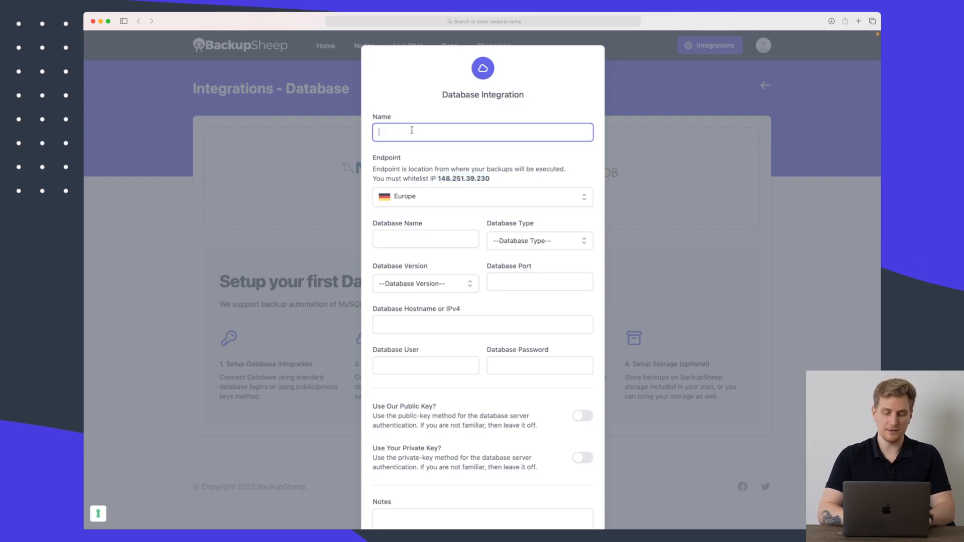
type("youTube video")
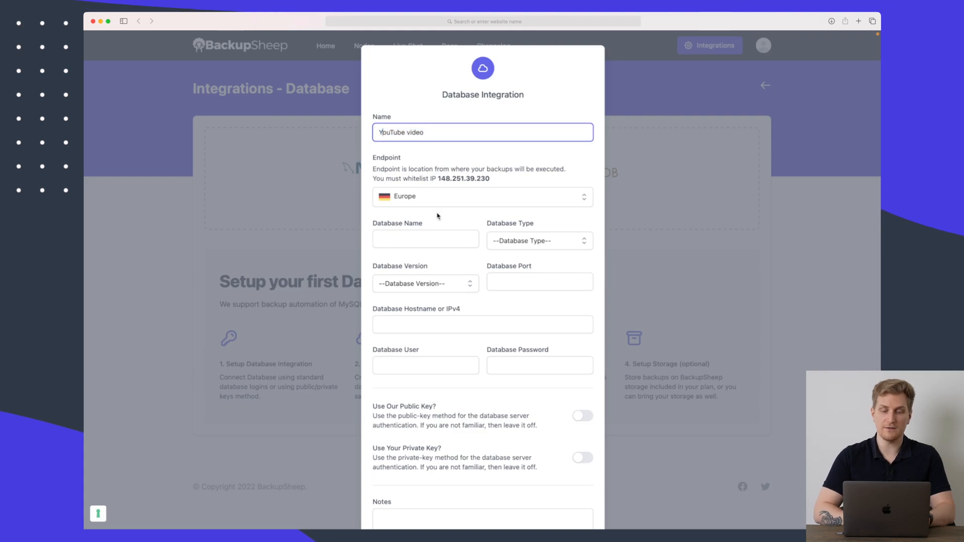
left_click(538, 240)
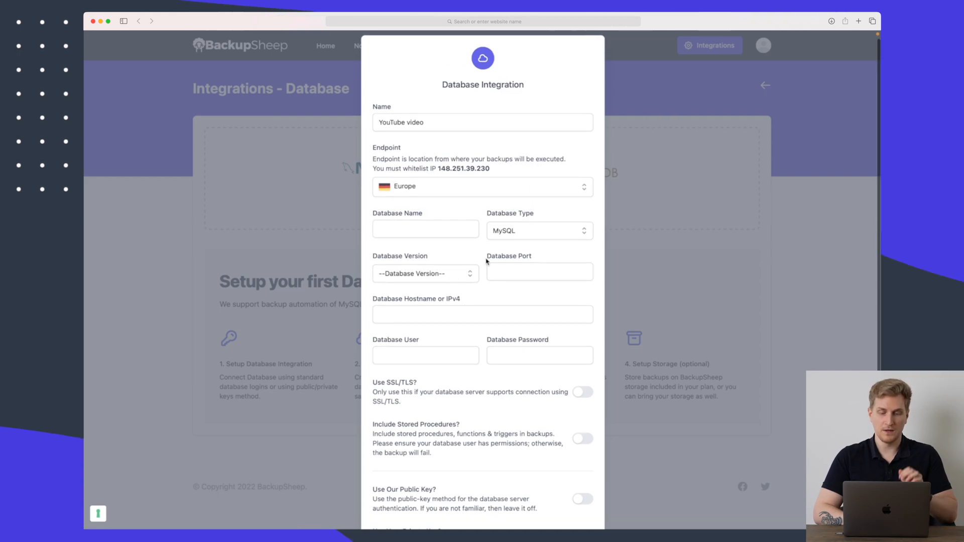
mouse_move(446, 265)
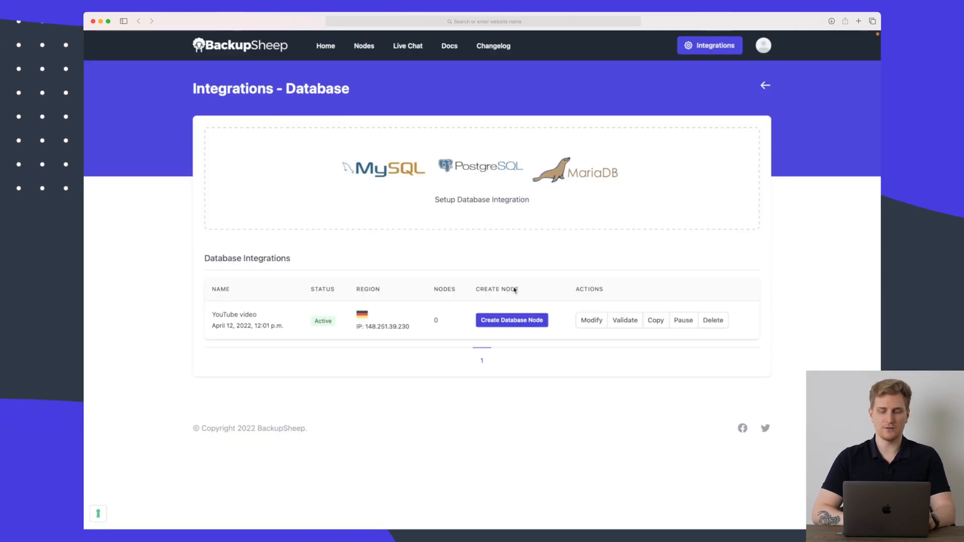
Step: Create a database node named Planzer with Backup All Tables enabled
left_click(511, 319)
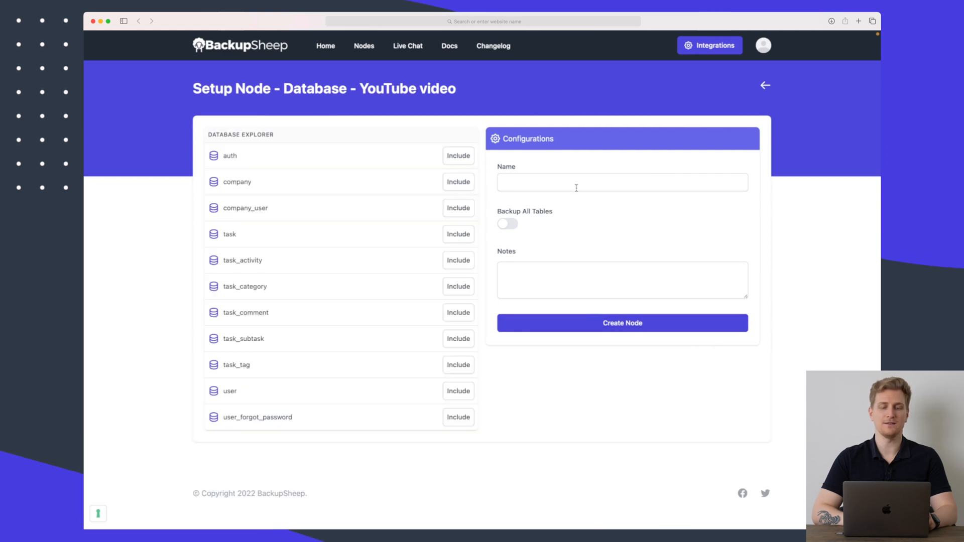
mouse_move(579, 175)
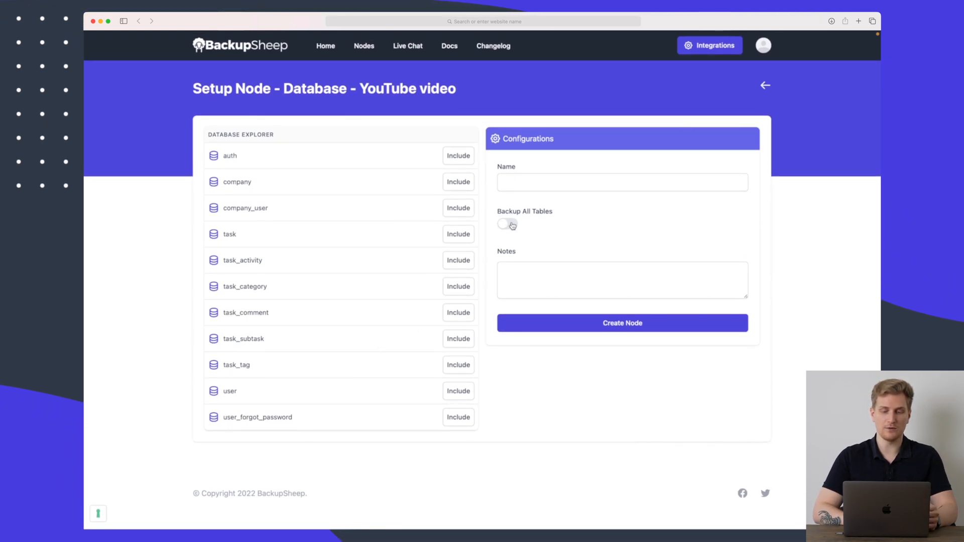
left_click(506, 223)
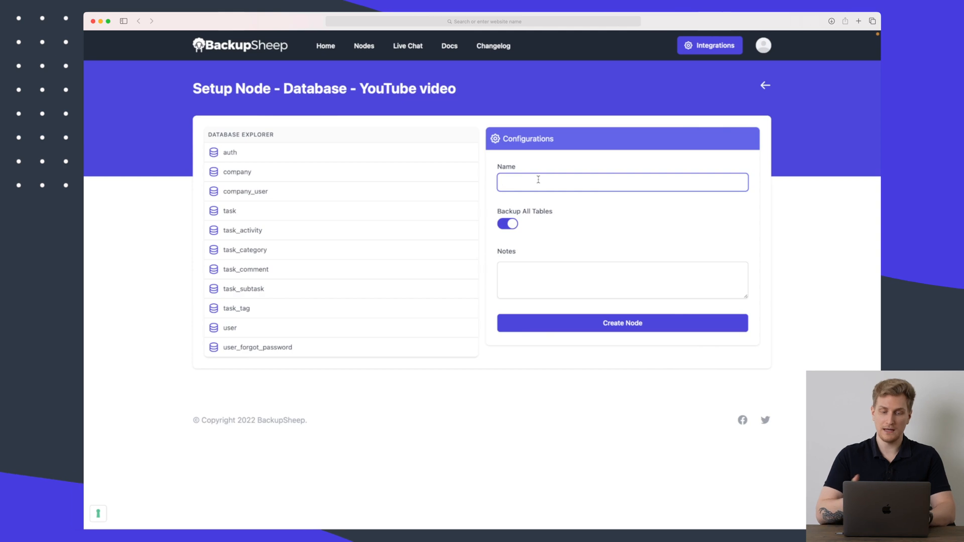
type("Planzer")
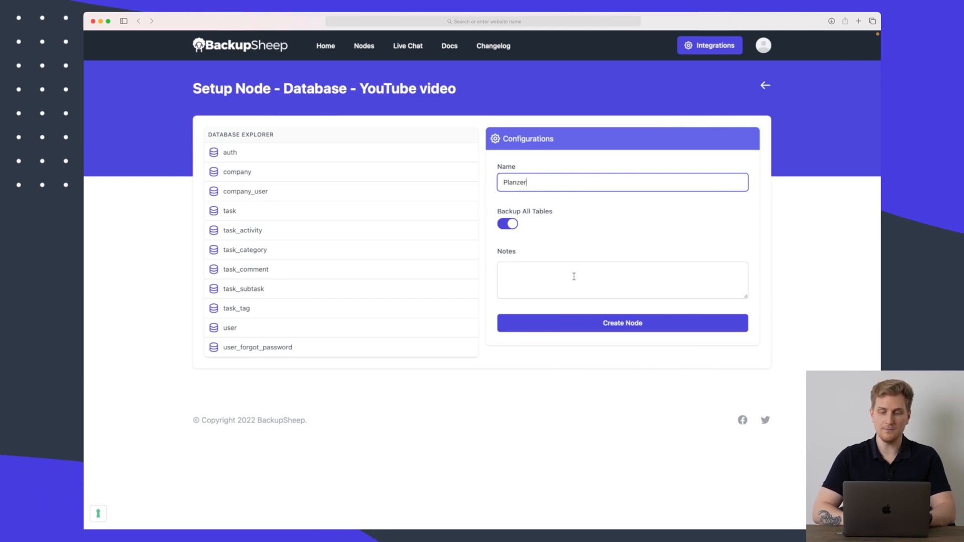
left_click(621, 322)
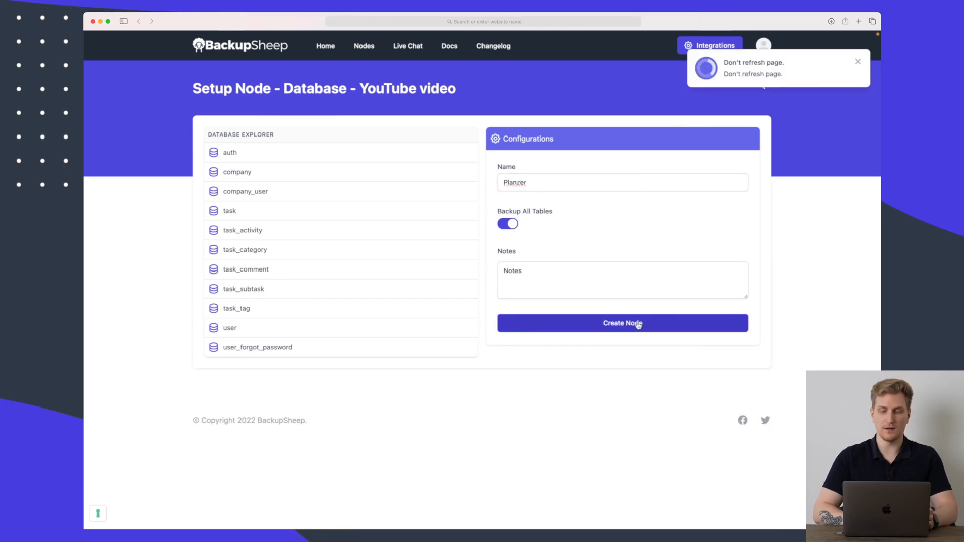
left_click(622, 322)
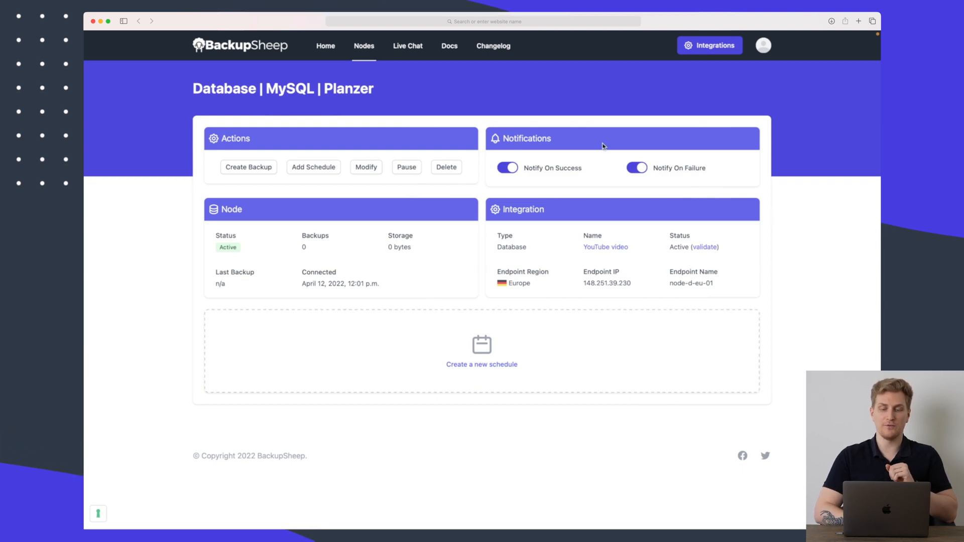
mouse_move(587, 174)
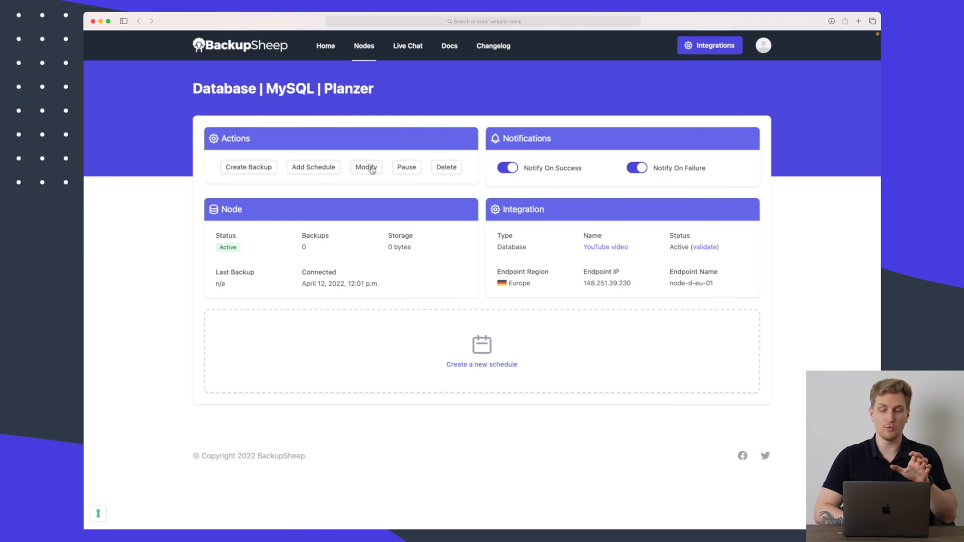
mouse_move(481, 362)
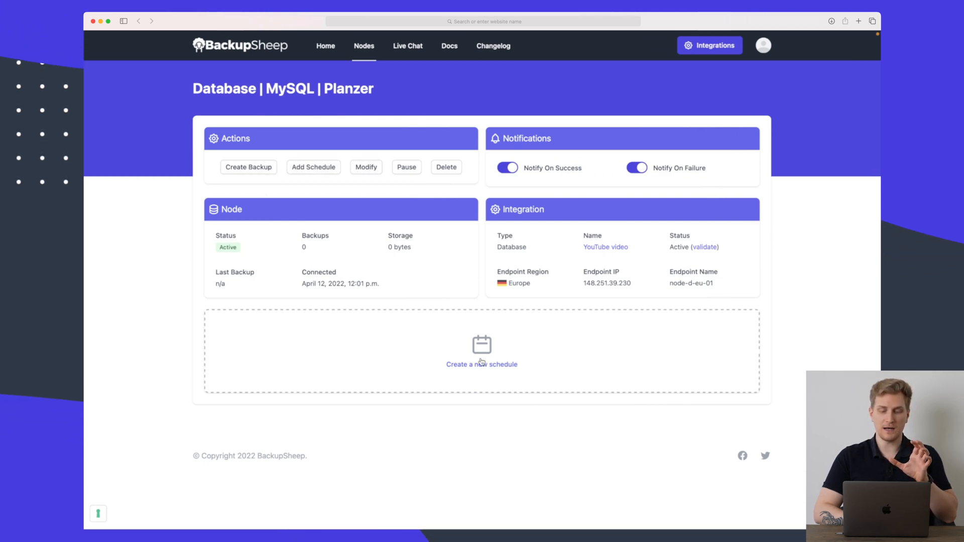
Step: Start a schedule named Backup running Every Day and keeping 10 backups
left_click(482, 364)
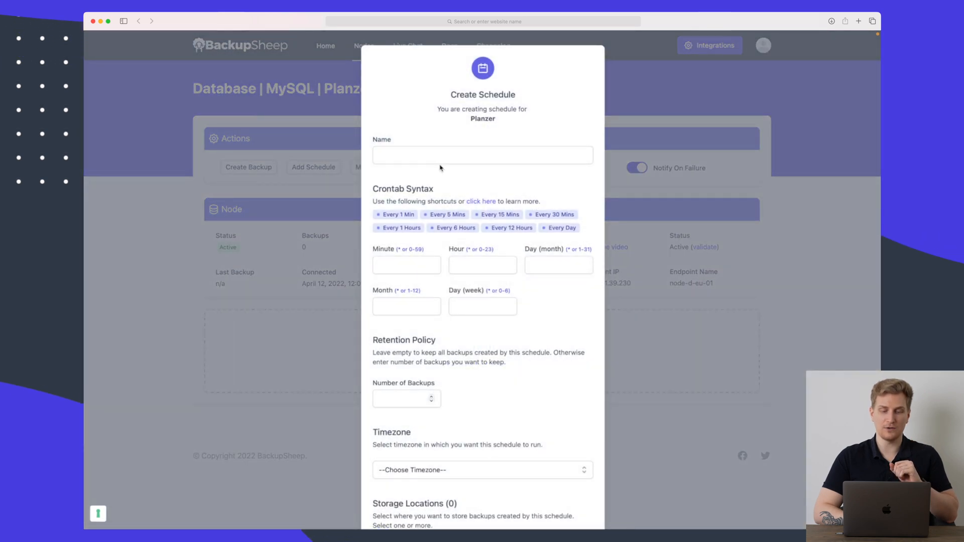
type("Back")
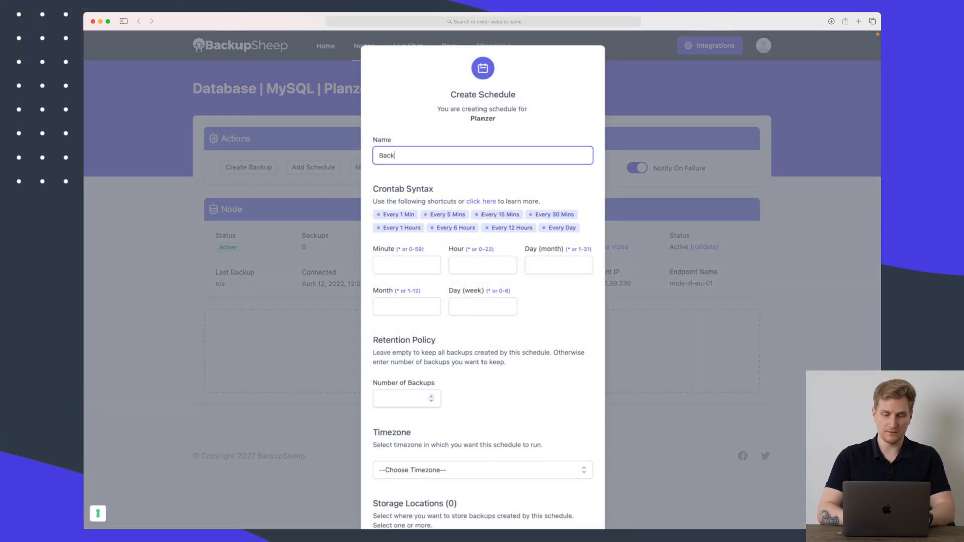
left_click(407, 265)
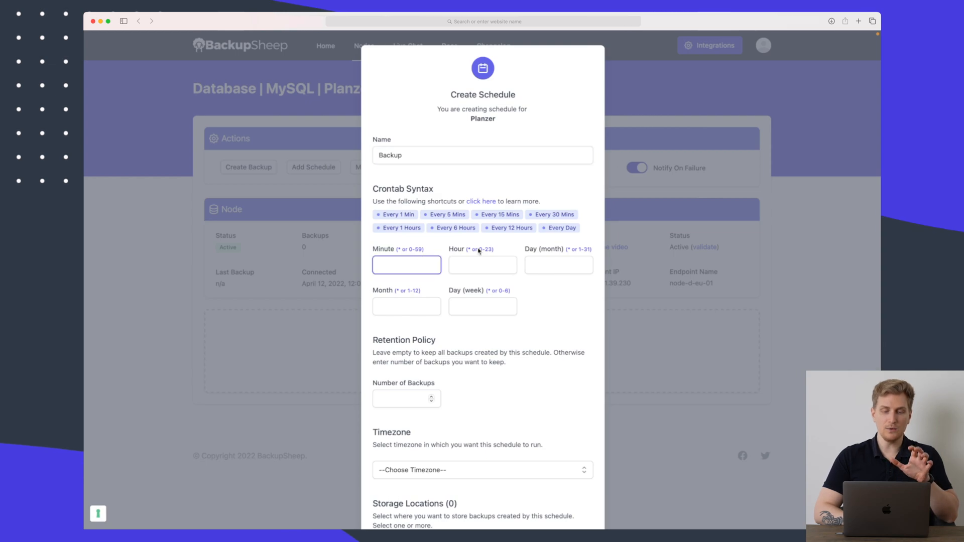
left_click(561, 228)
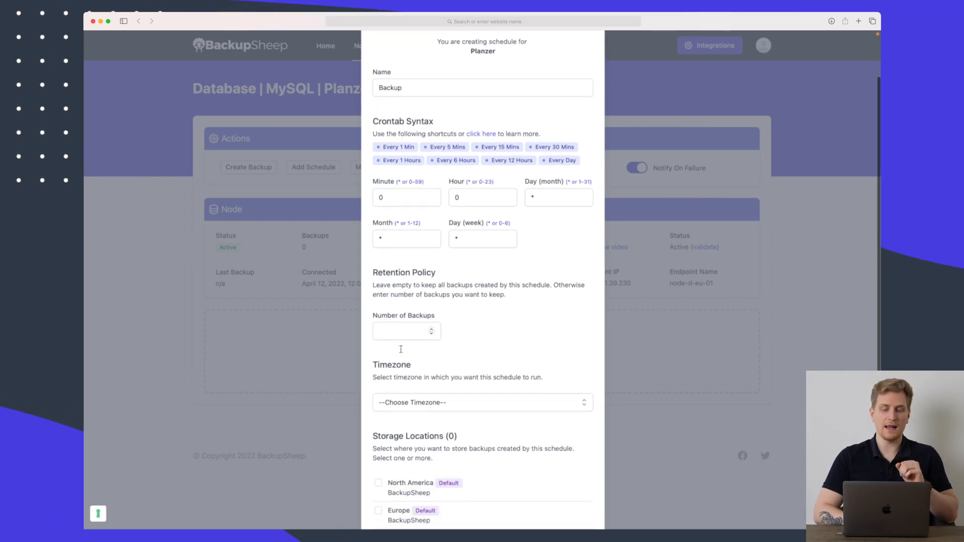
left_click(406, 332)
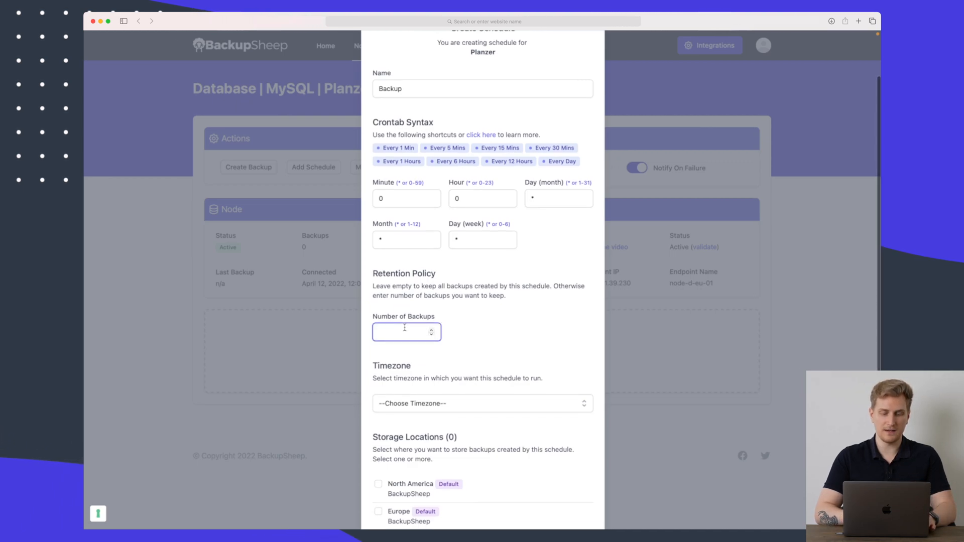
type("10")
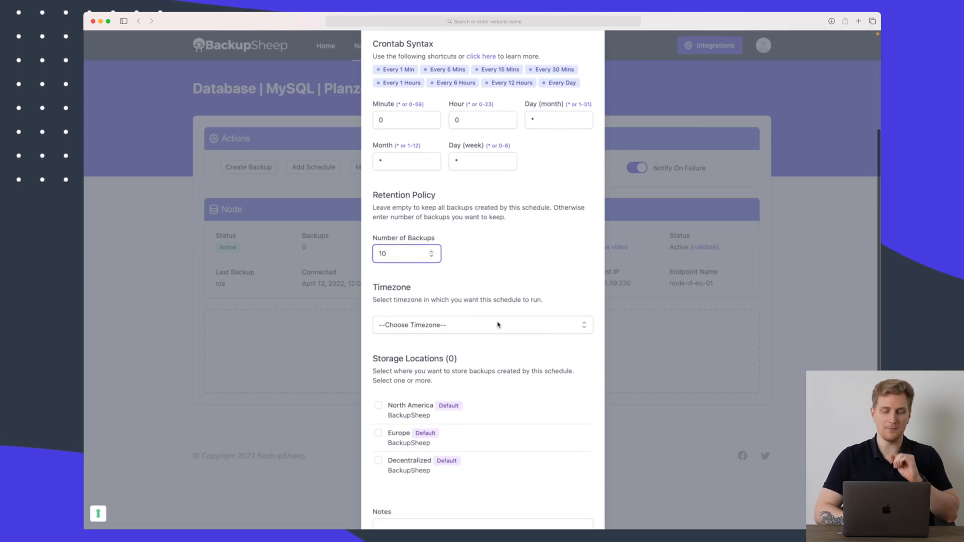
Step: Set Europe/Copenhagen timezone, tick all storage locations and create the schedule
left_click(482, 325)
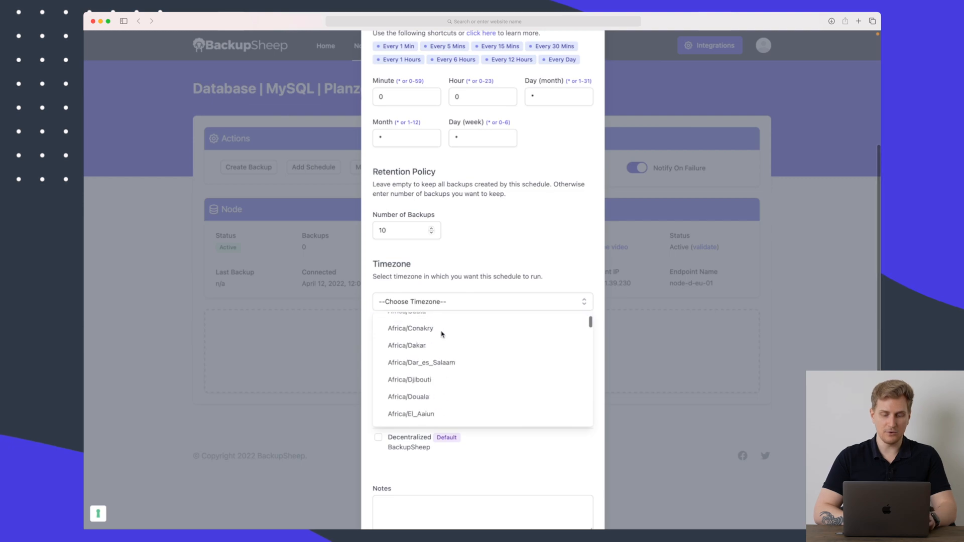
left_click(483, 301)
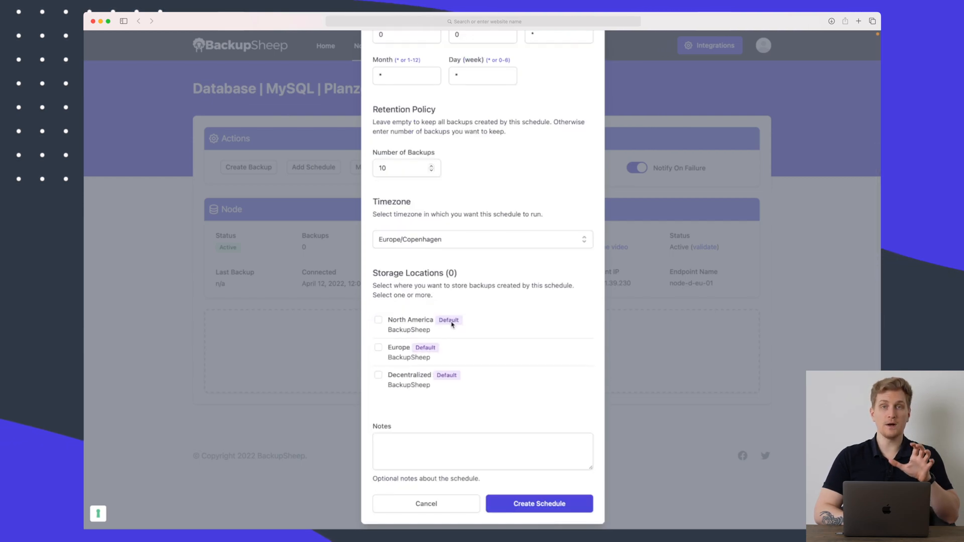
left_click(379, 320)
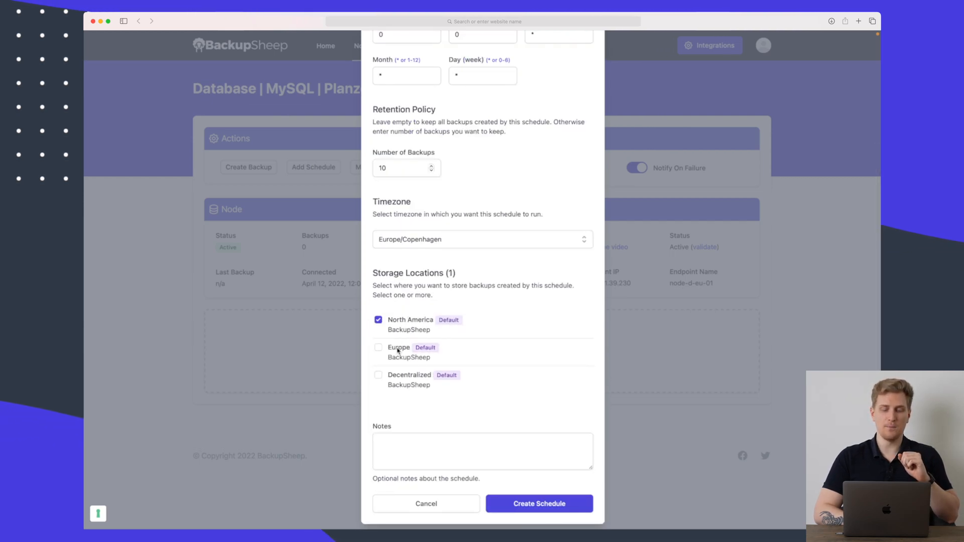
left_click(379, 375)
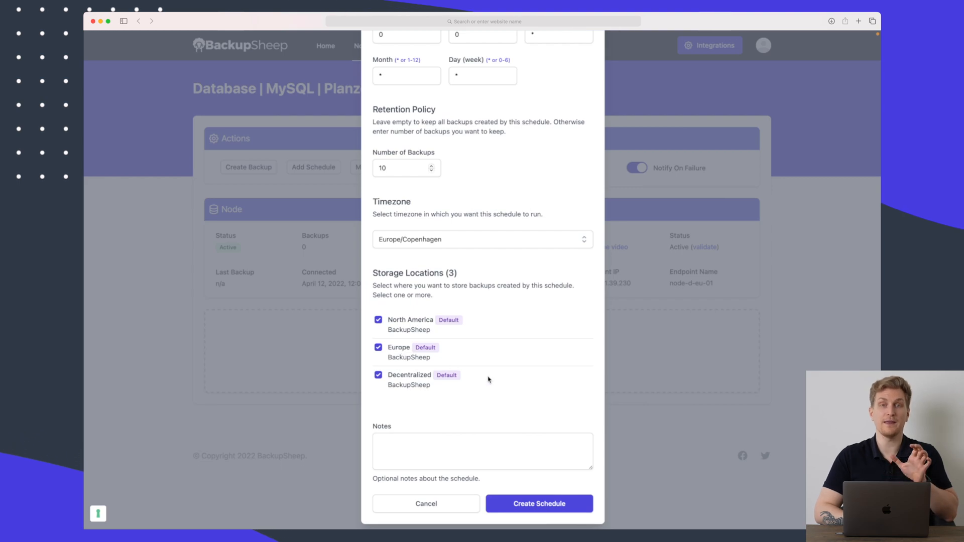
left_click(538, 503)
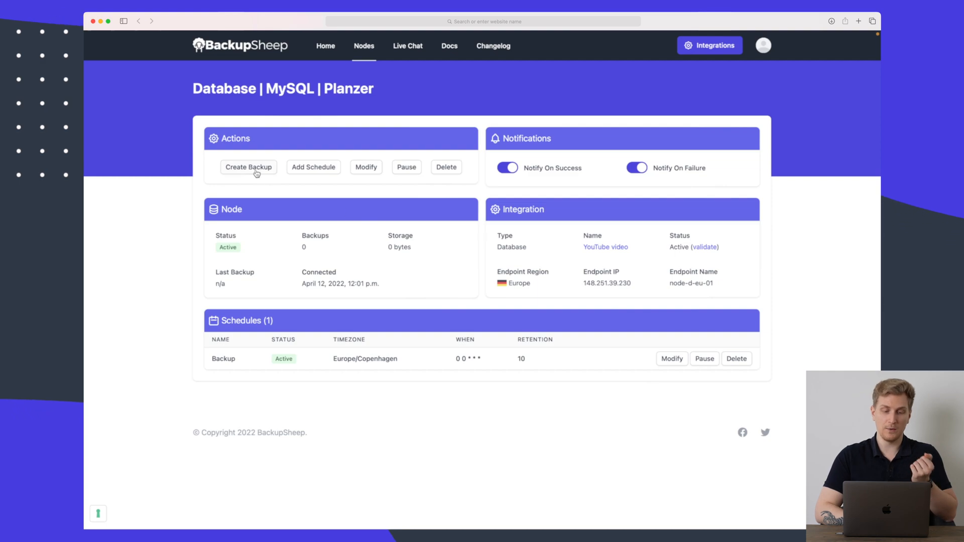
Step: Run an on-demand Planzer backup stored in the Europe location
left_click(248, 168)
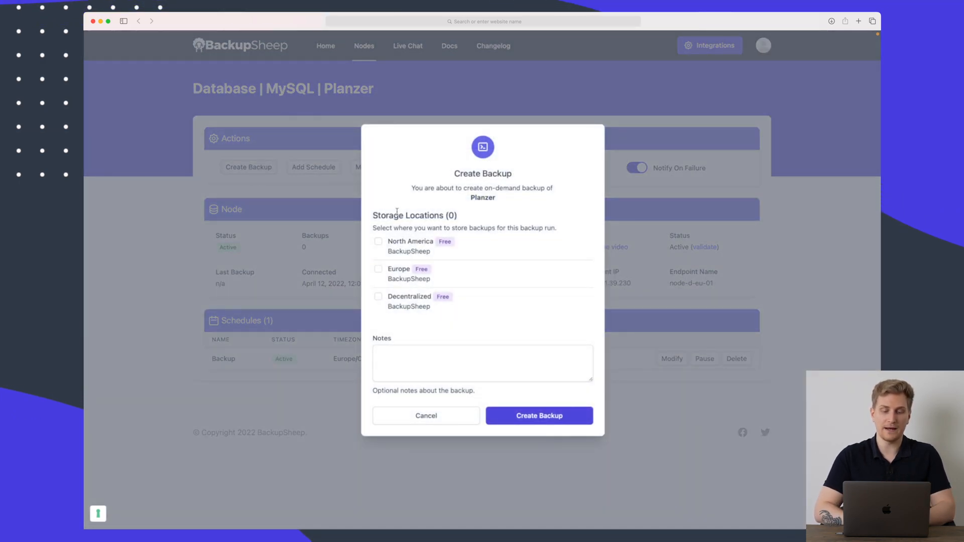
left_click(379, 269)
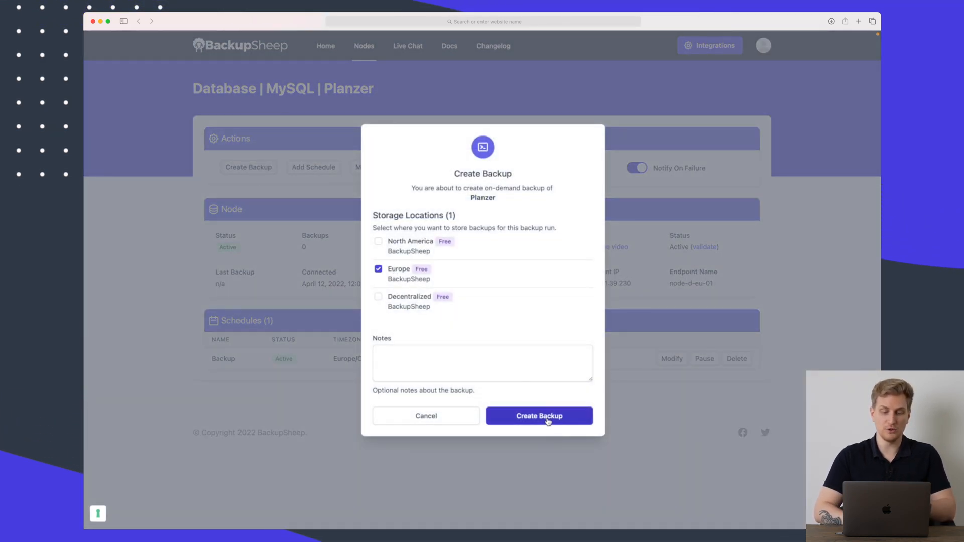
left_click(538, 415)
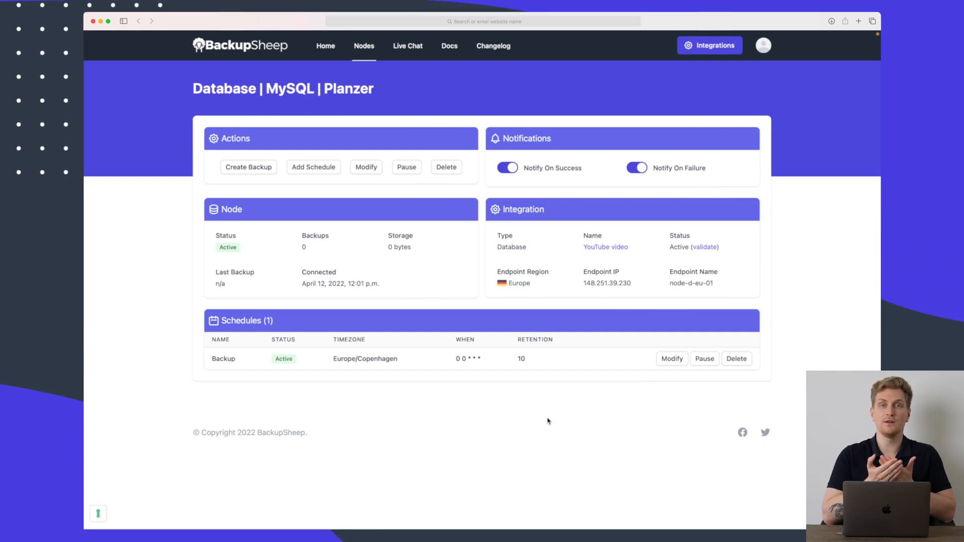
mouse_move(464, 258)
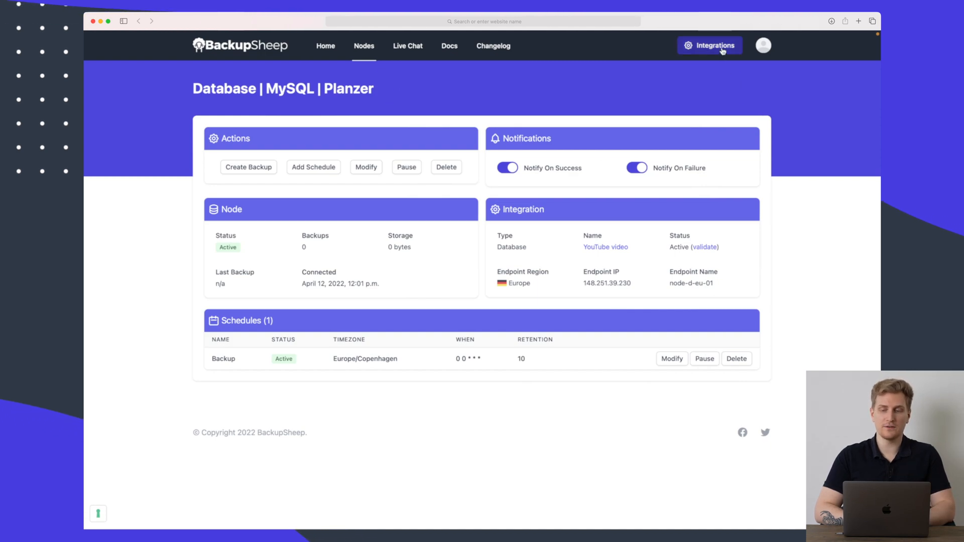
Step: From Integrations' Storage Platforms, start the Dropbox setup and authorise the account
left_click(709, 45)
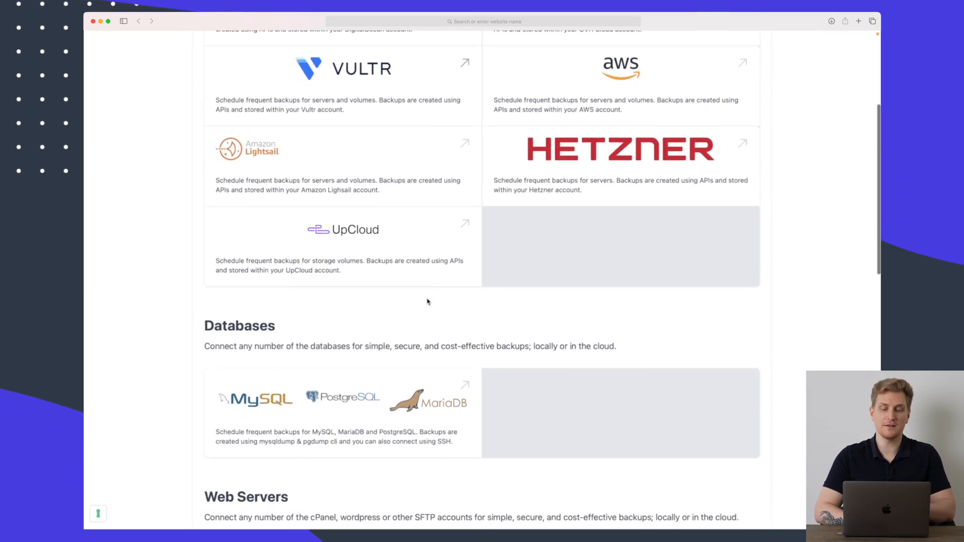
scroll("up", 3)
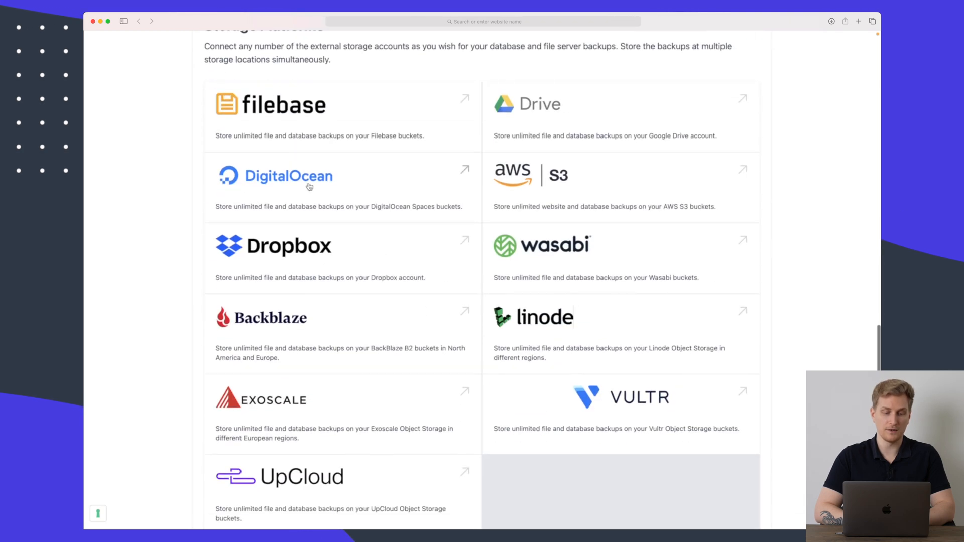
scroll("up", 3)
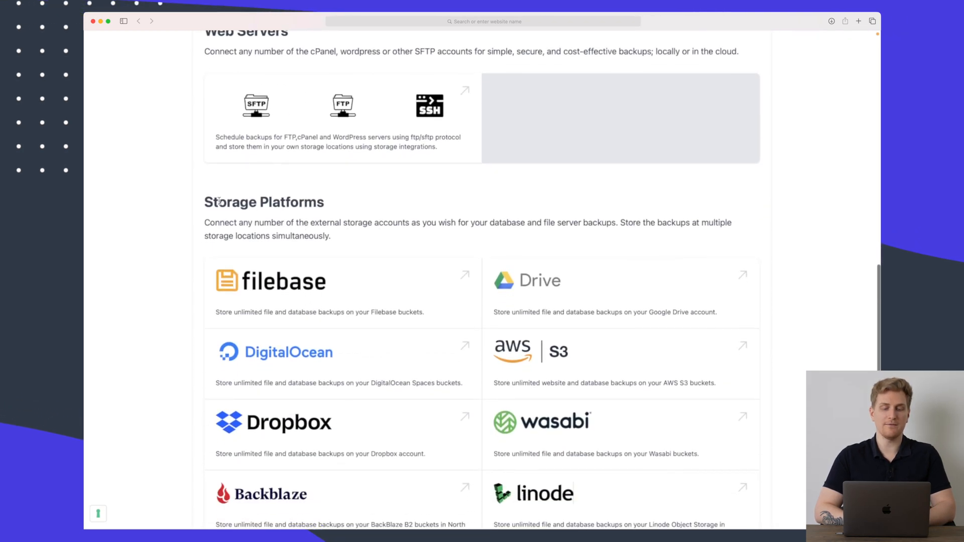
scroll("down", 3)
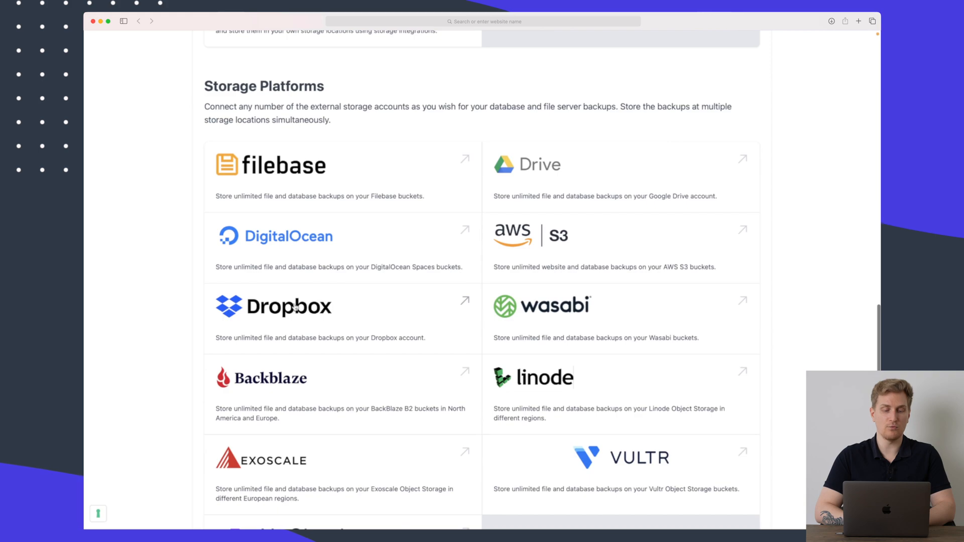
left_click(272, 306)
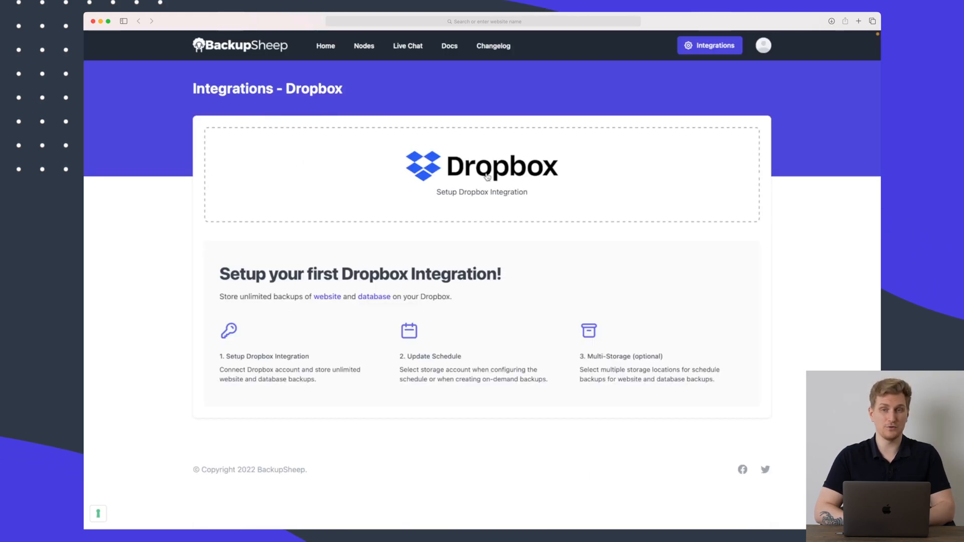
left_click(481, 190)
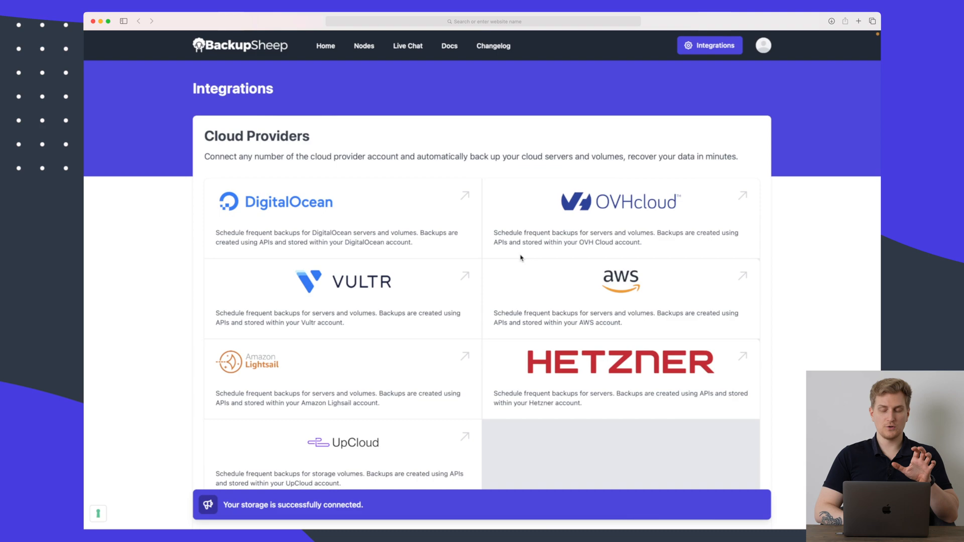
Step: Review the connected Dropbox account's details via Modify and save them unchanged
scroll("down", 3)
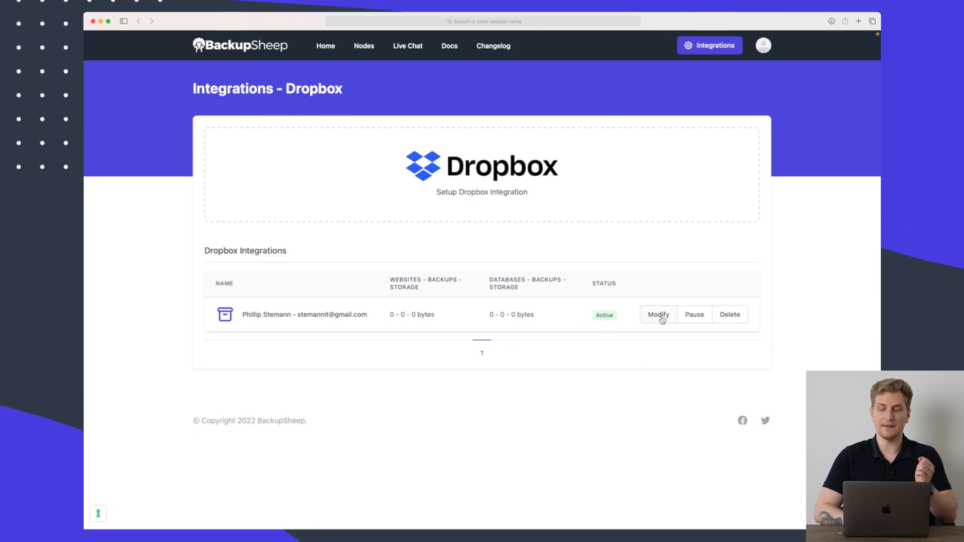
left_click(658, 314)
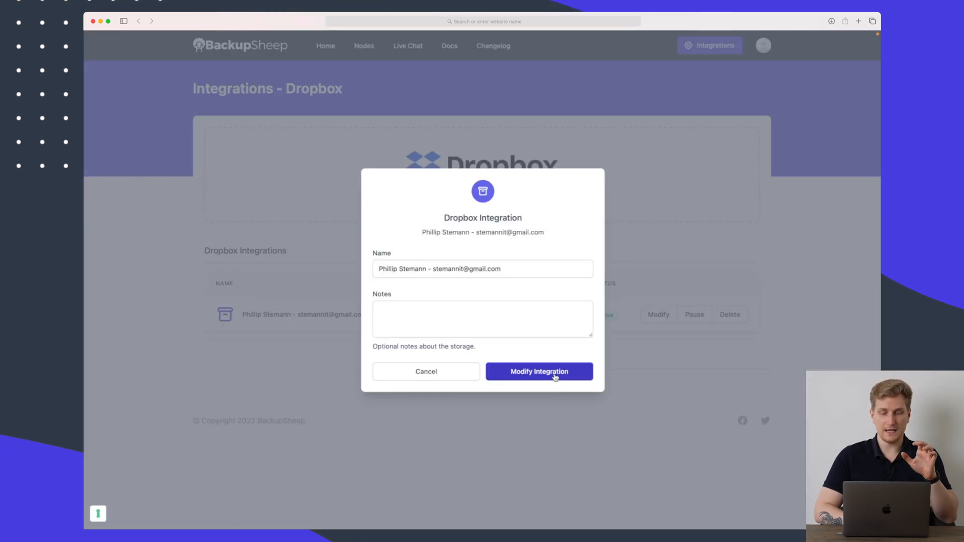
left_click(482, 319)
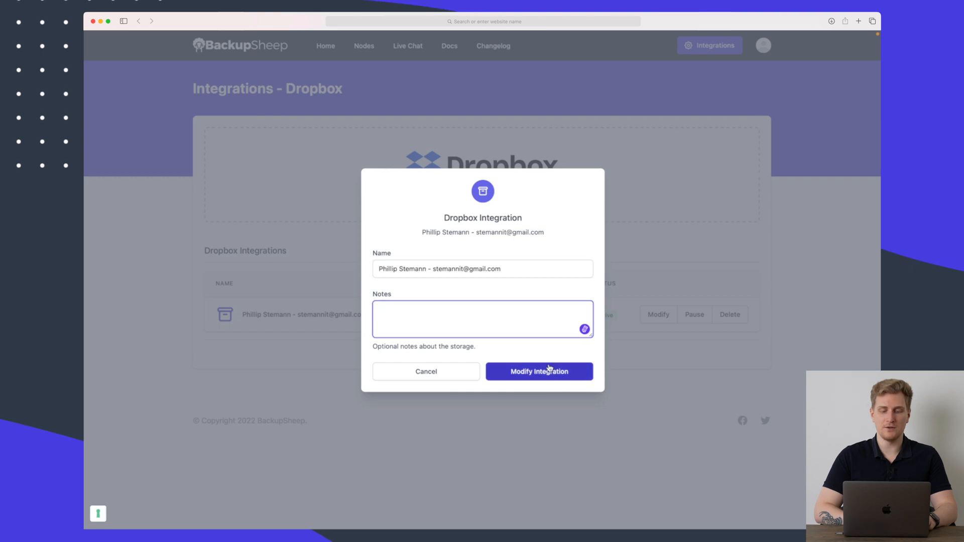
left_click(538, 371)
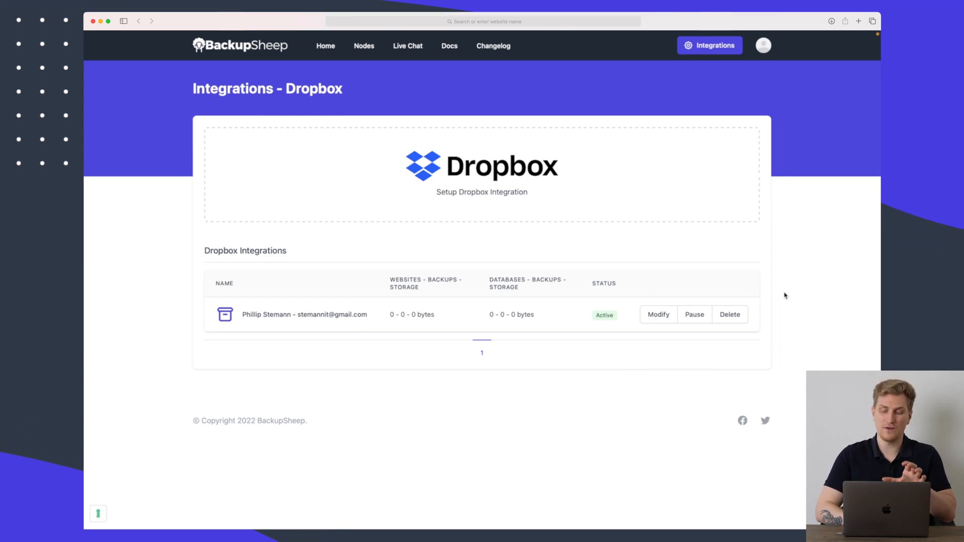
Step: View the Dropbox delete confirmation, return to Integrations and move down to Databases and Web Servers
left_click(730, 314)
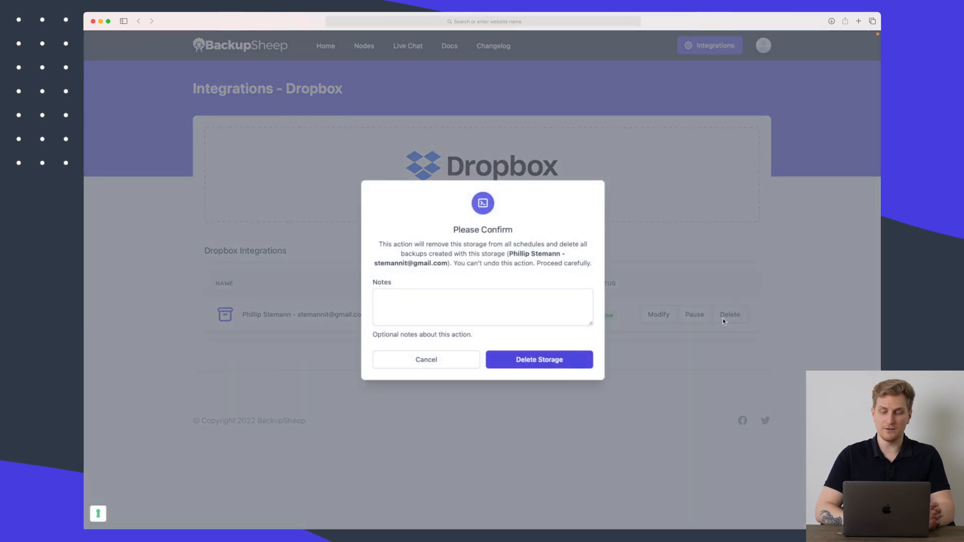
left_click(538, 359)
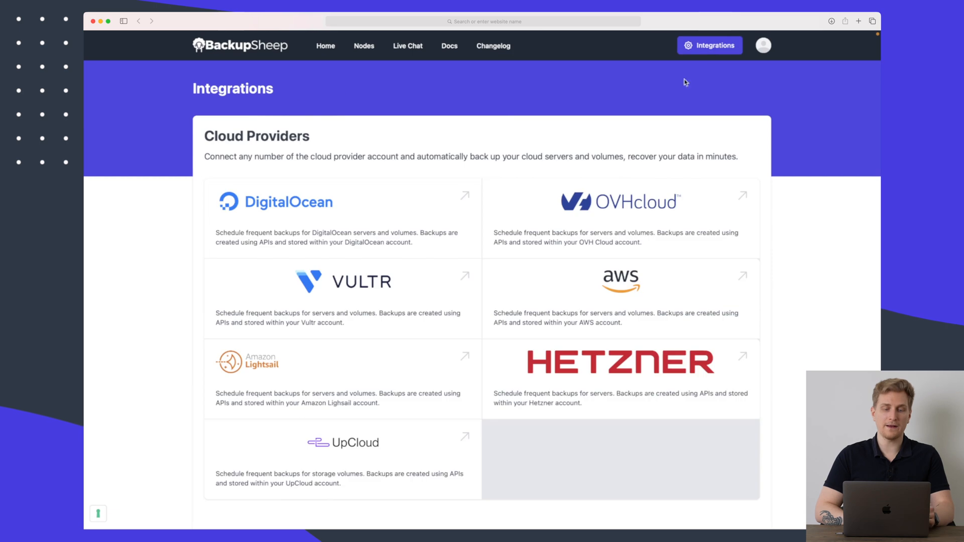
scroll("down", 3)
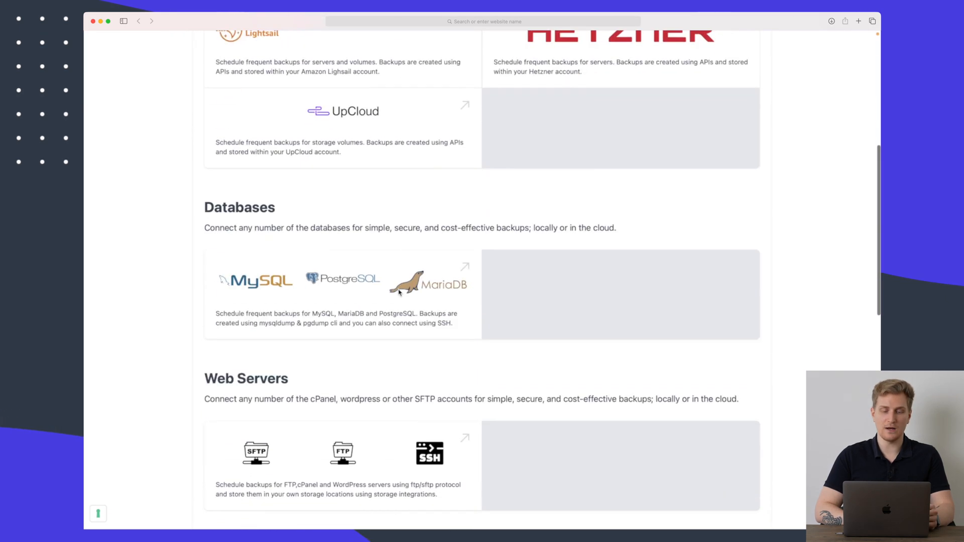
scroll("down", 3)
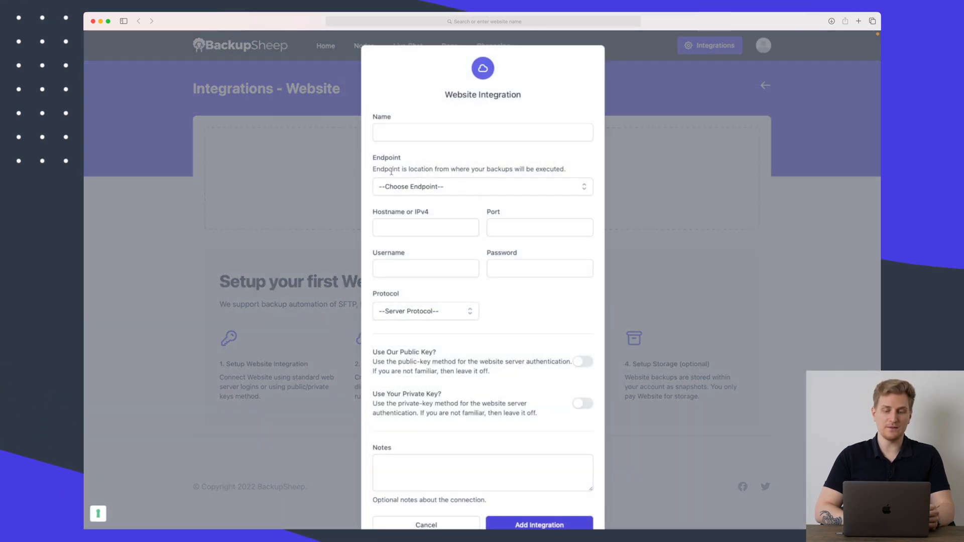
mouse_move(434, 284)
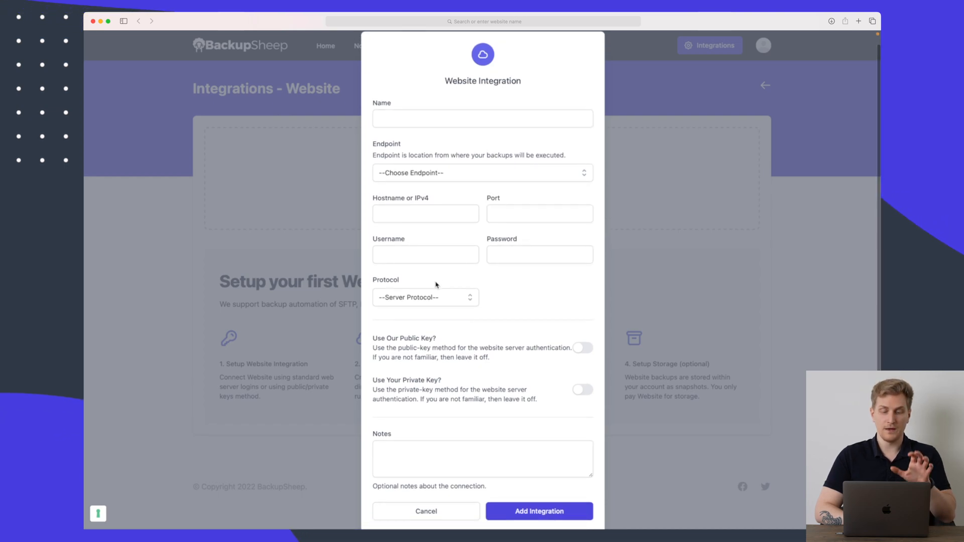
Step: Set the website integration to the Europe endpoint and fill in its hostname and name 'Website'
left_click(482, 172)
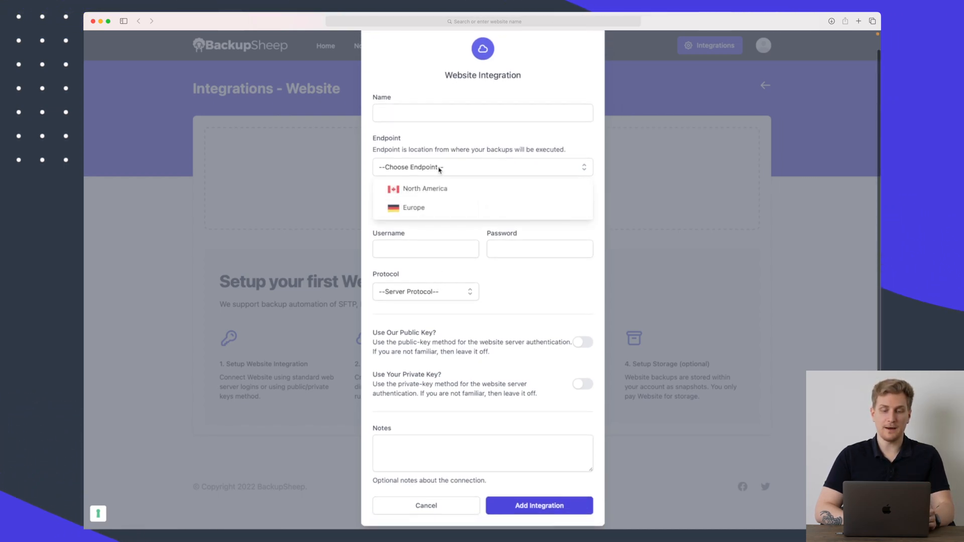
left_click(413, 207)
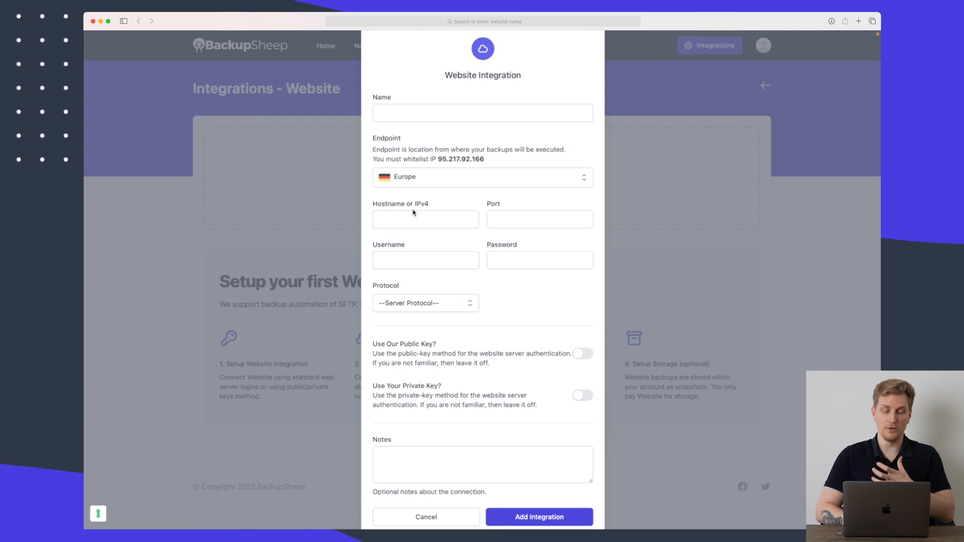
left_click(482, 113)
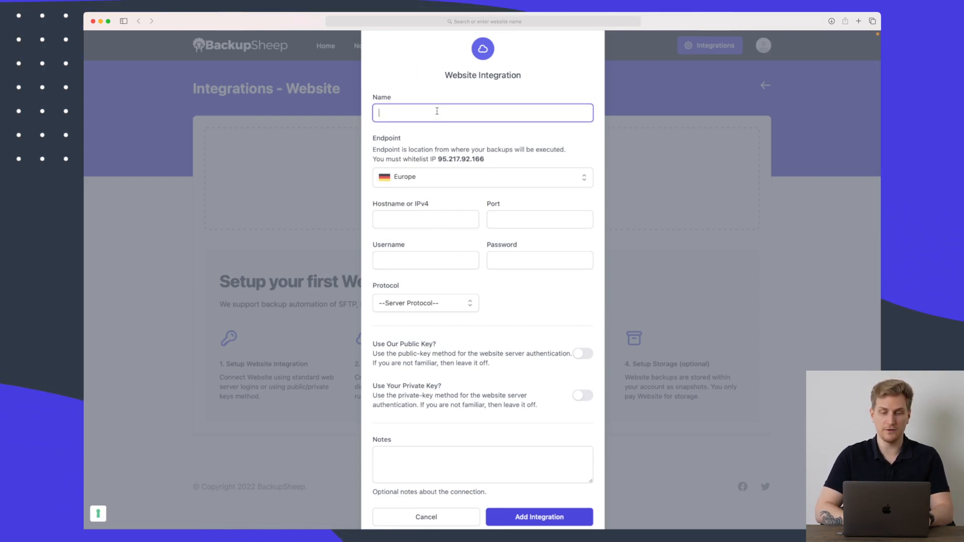
left_click(426, 516)
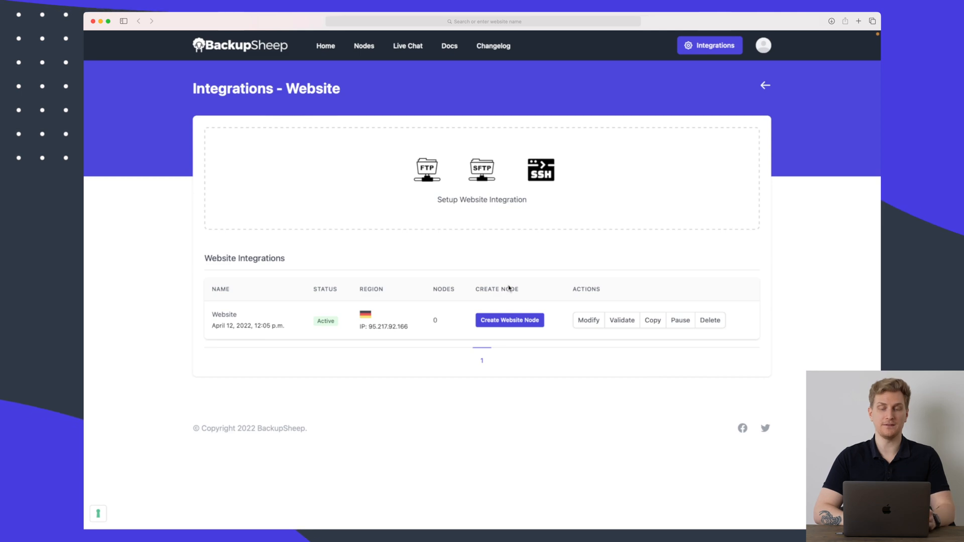
Step: Create a Website node named 'Backup' including the public folder
left_click(509, 319)
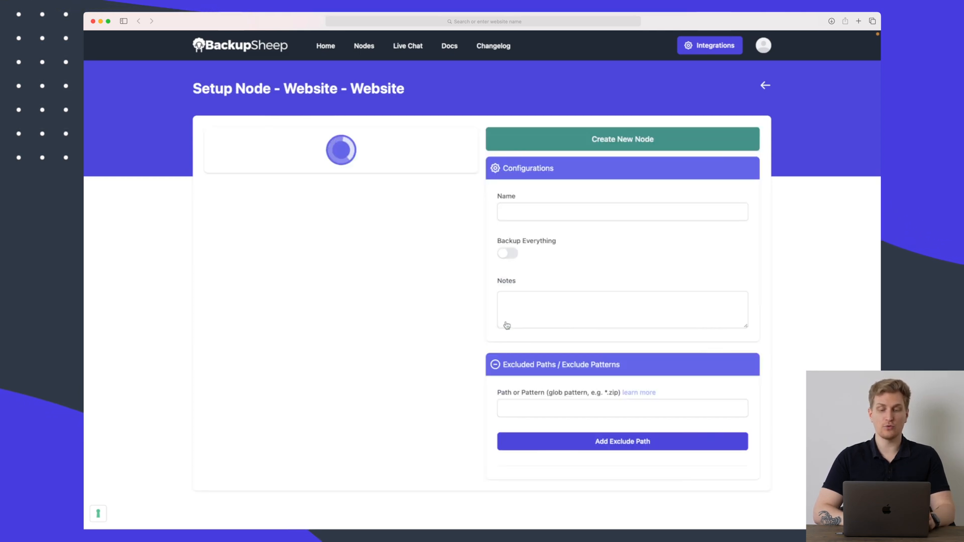
mouse_move(440, 137)
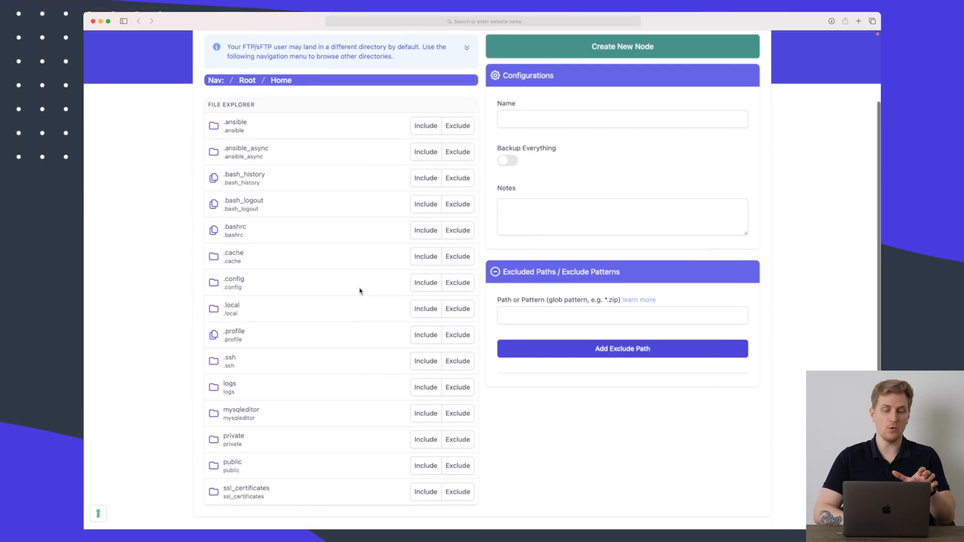
scroll("down", 3)
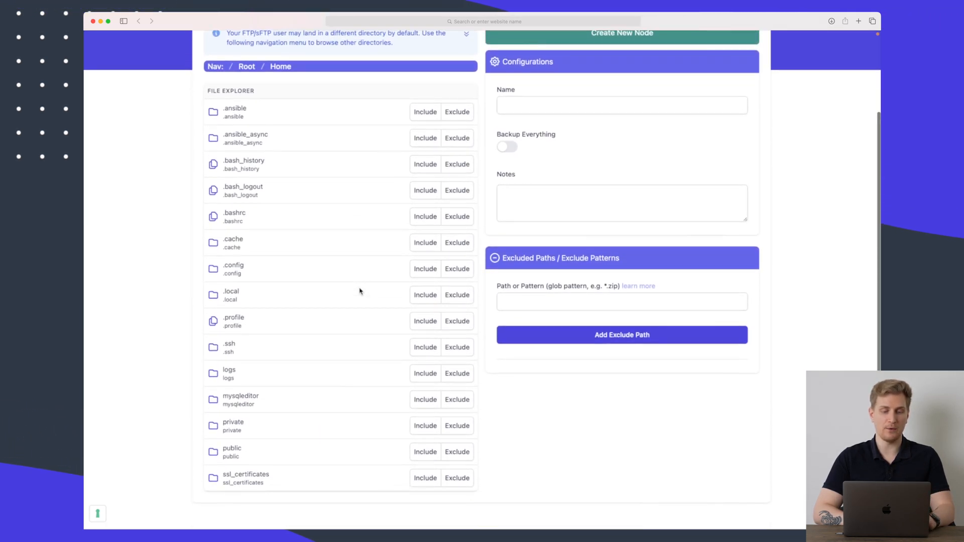
scroll("down", 3)
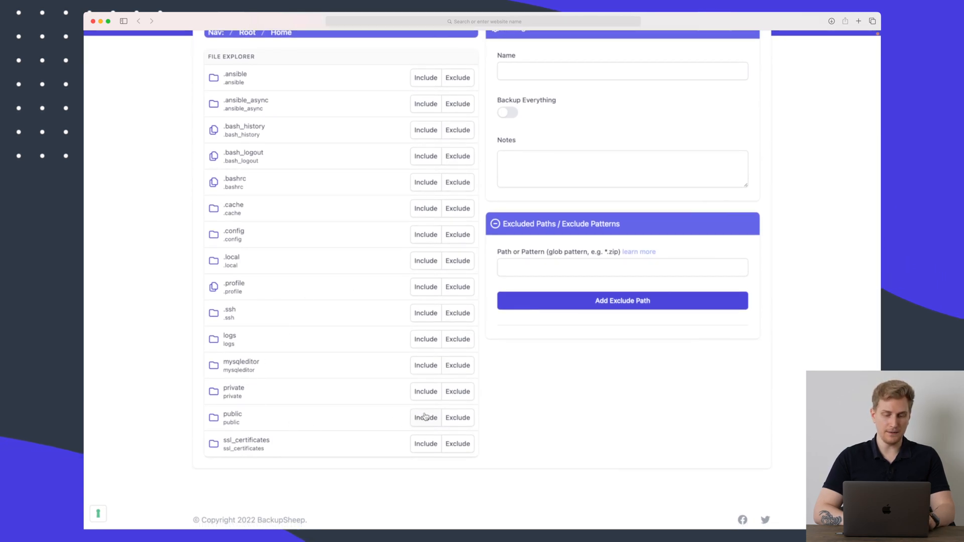
left_click(426, 418)
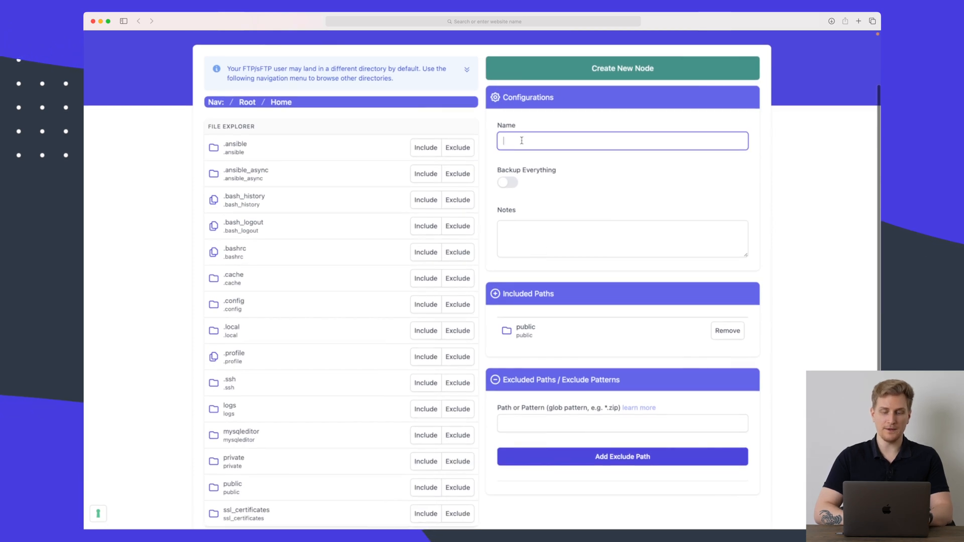
type("Backup")
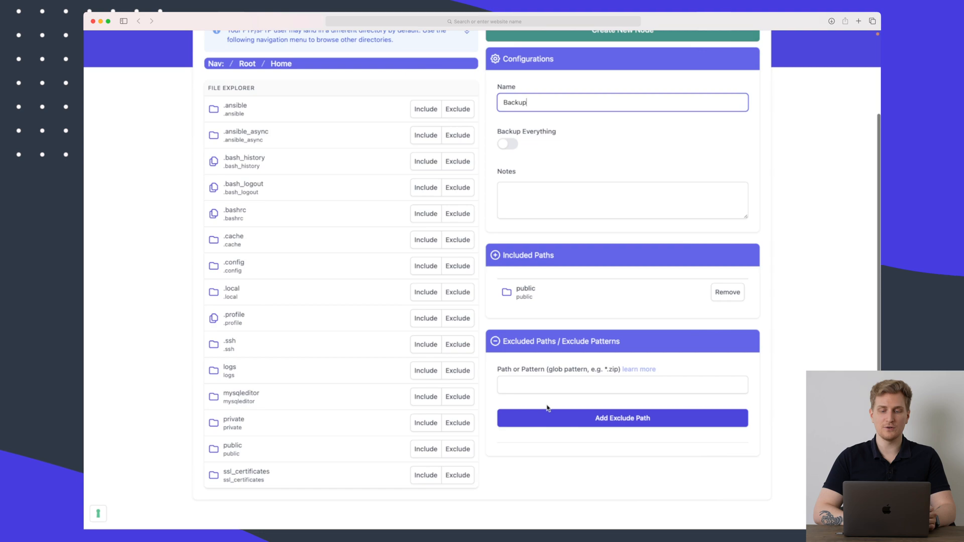
scroll("down", 3)
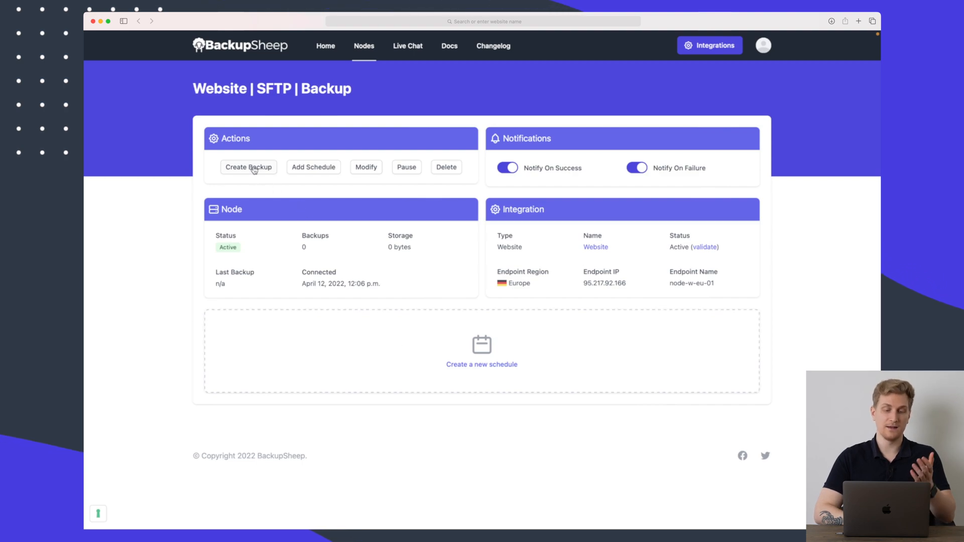
Step: Add a schedule keeping 10 backups stored in Dropbox and submit it
left_click(314, 167)
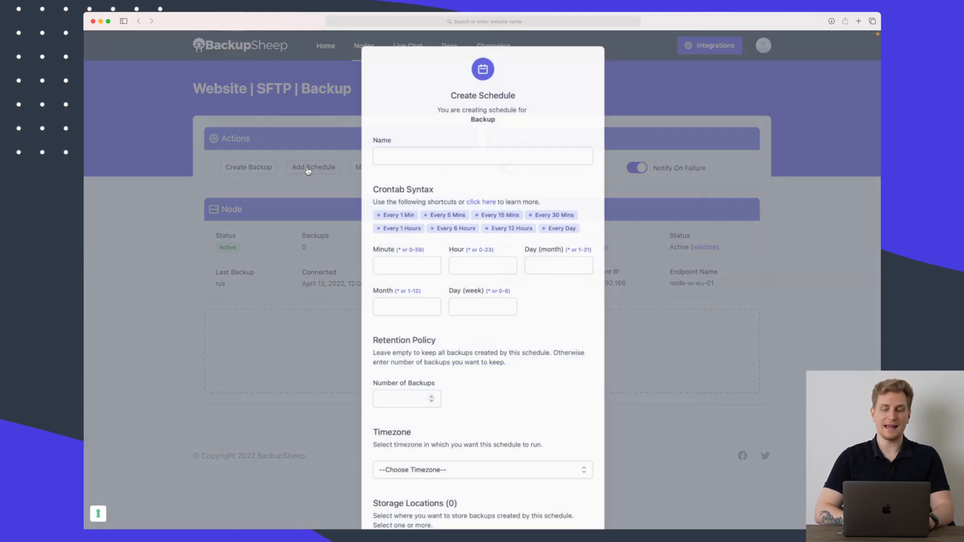
left_click(560, 228)
type("10")
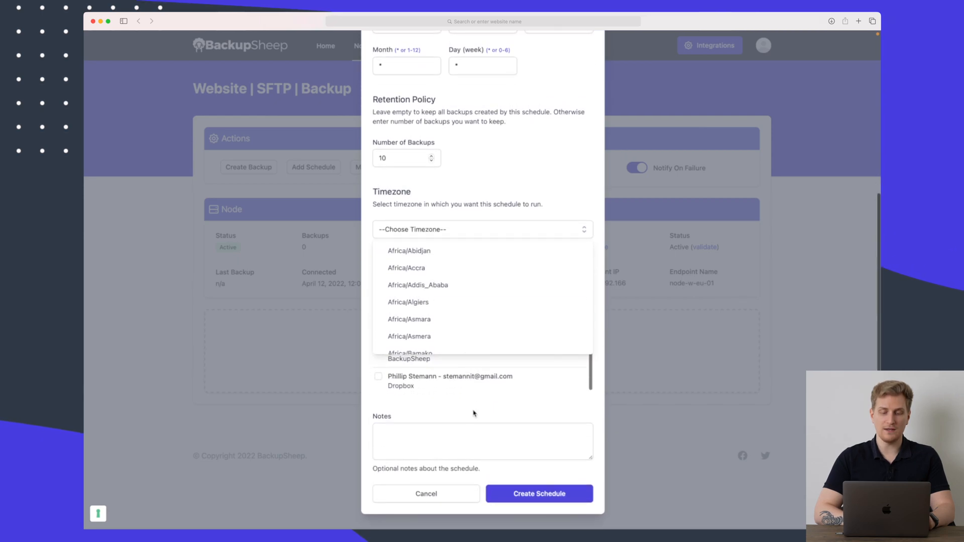
left_click(378, 376)
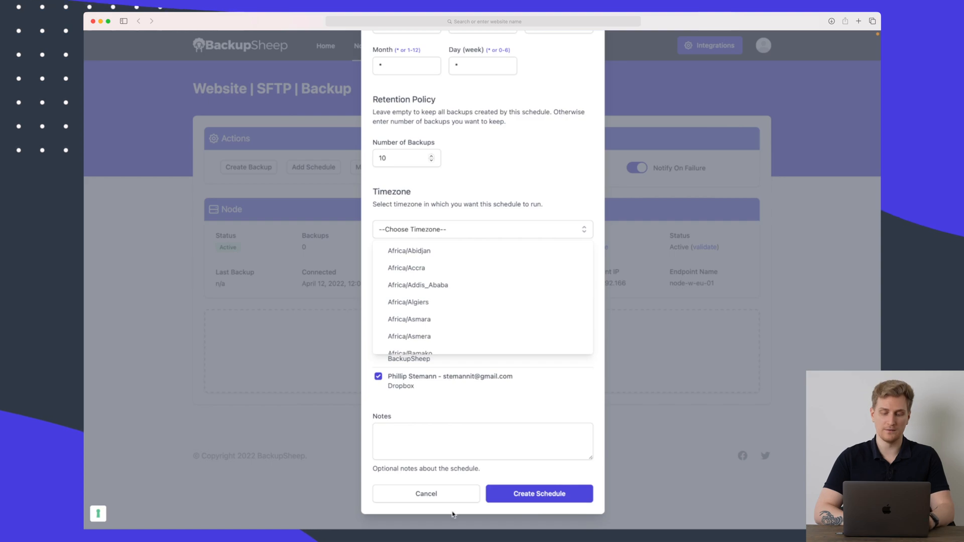
left_click(426, 494)
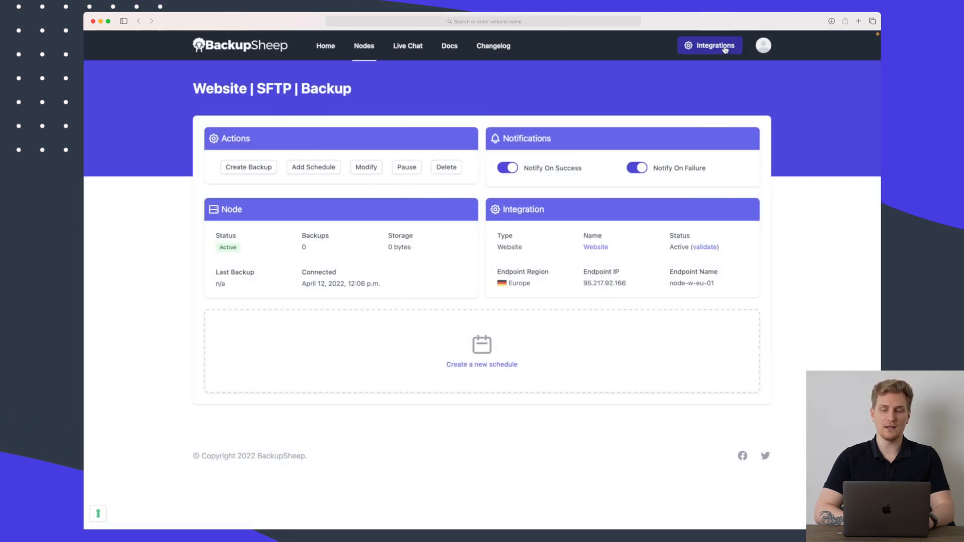
Step: Browse the Integrations page through cloud providers, databases, web servers and storage platforms
left_click(710, 45)
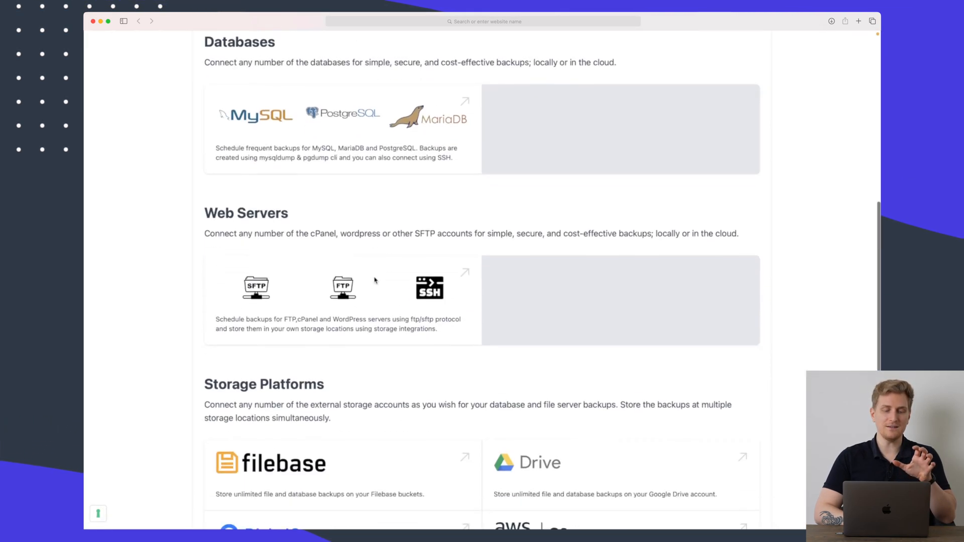
scroll("down", 3)
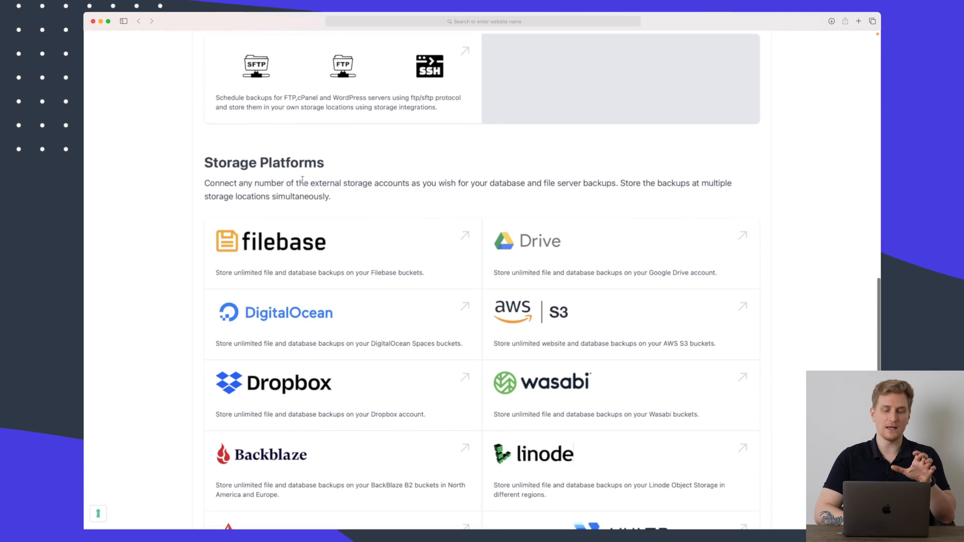
mouse_move(276, 177)
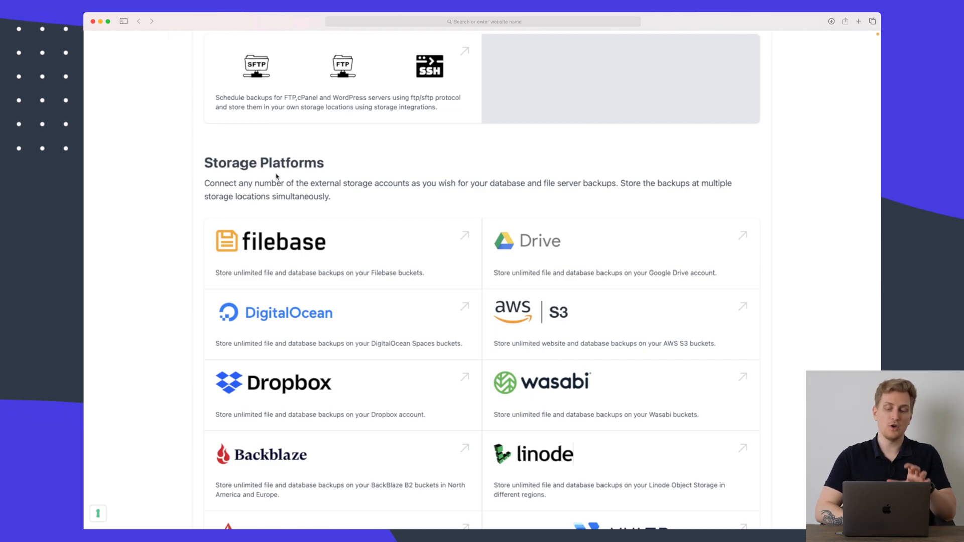
scroll("down", 3)
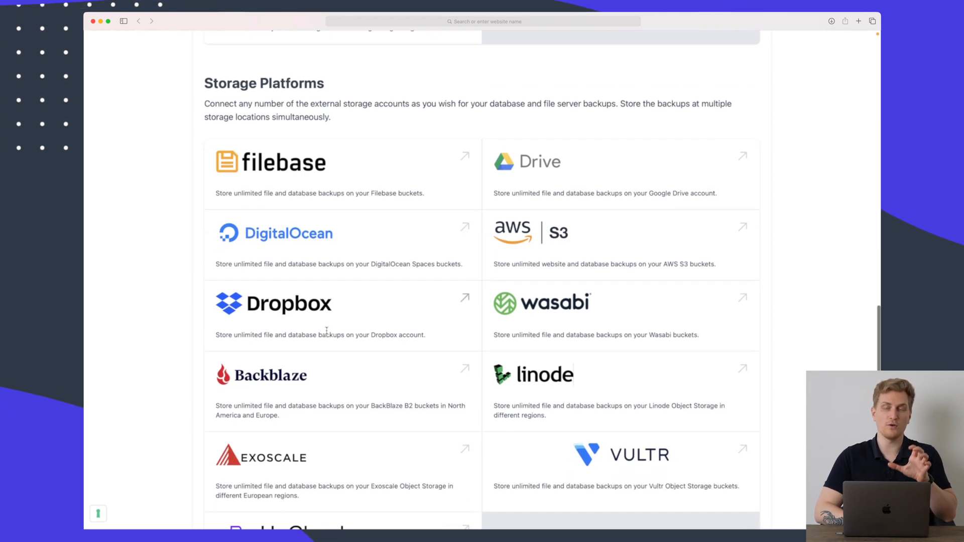
scroll("down", 3)
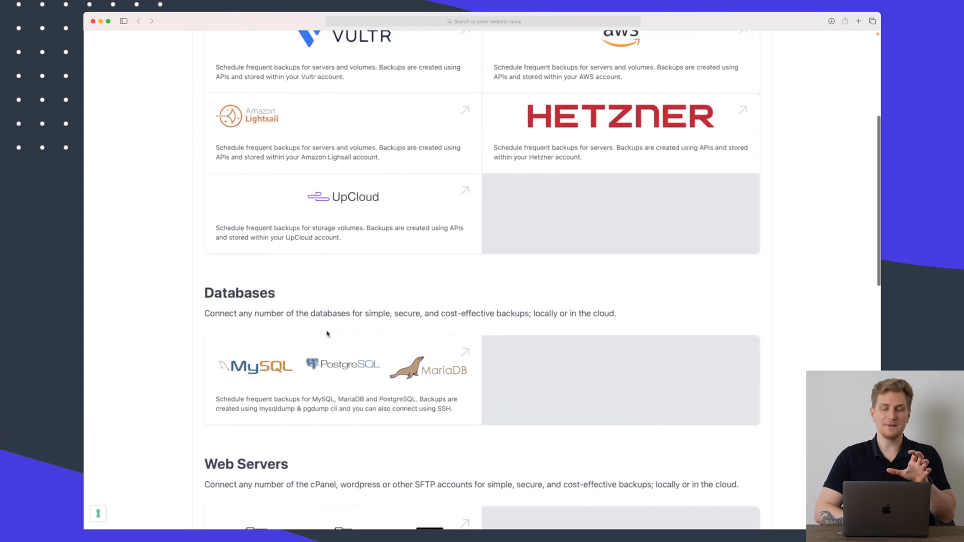
scroll("down", 3)
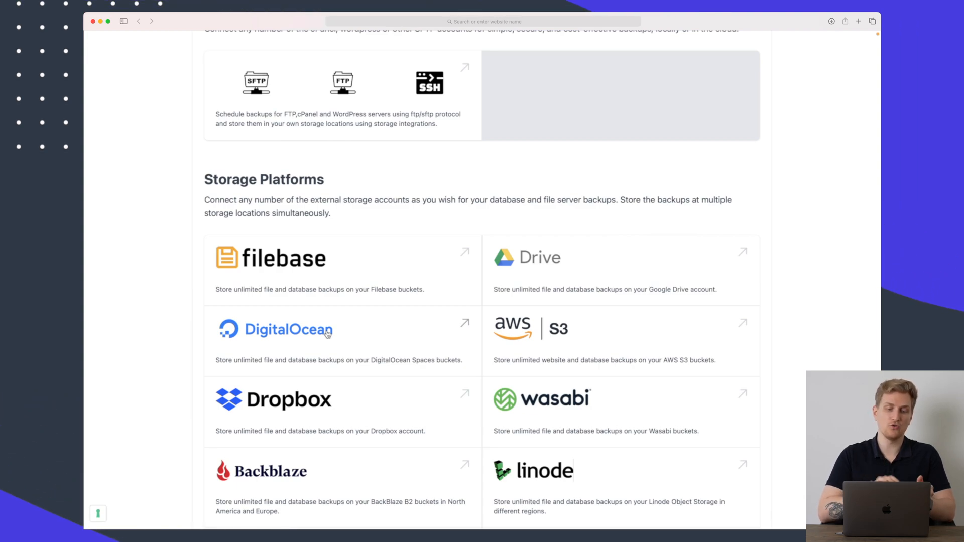
scroll("down", 3)
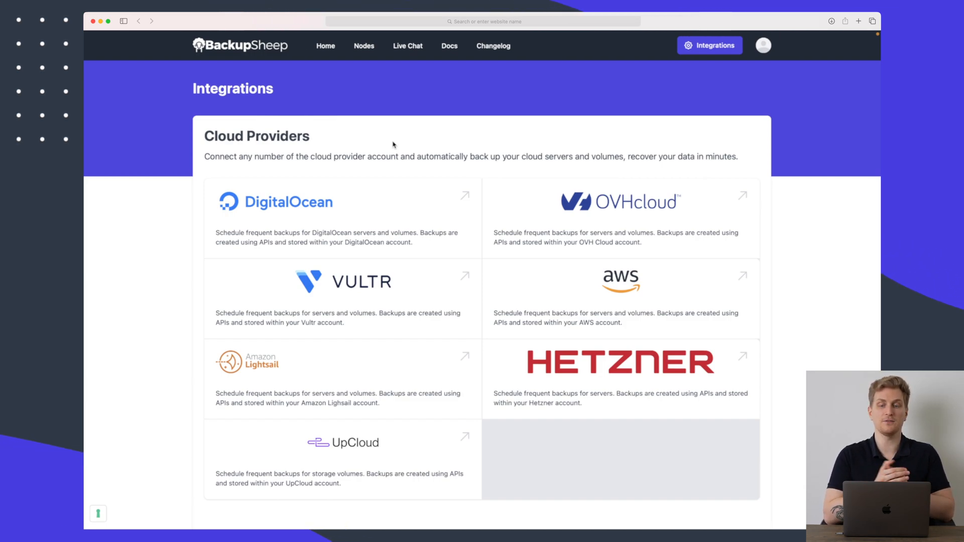
mouse_move(511, 202)
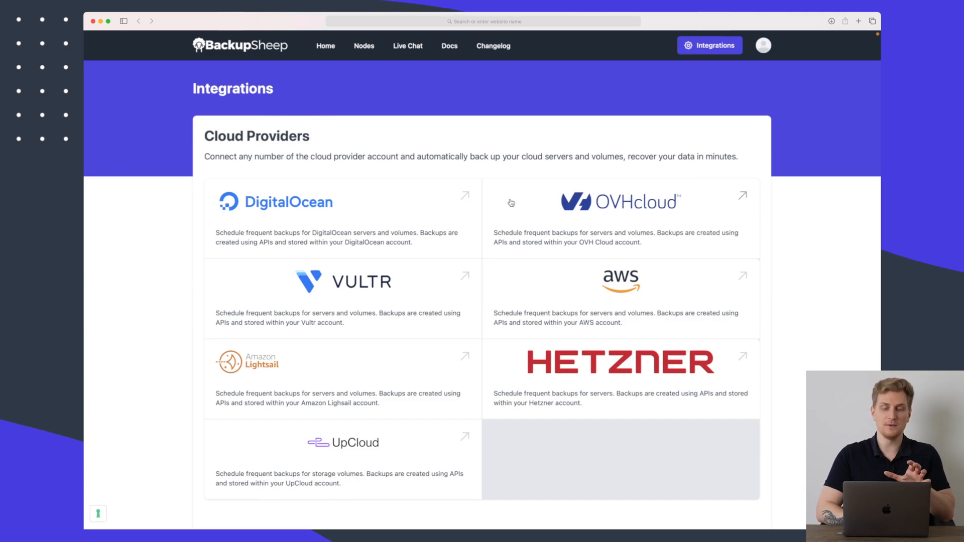
scroll("down", 3)
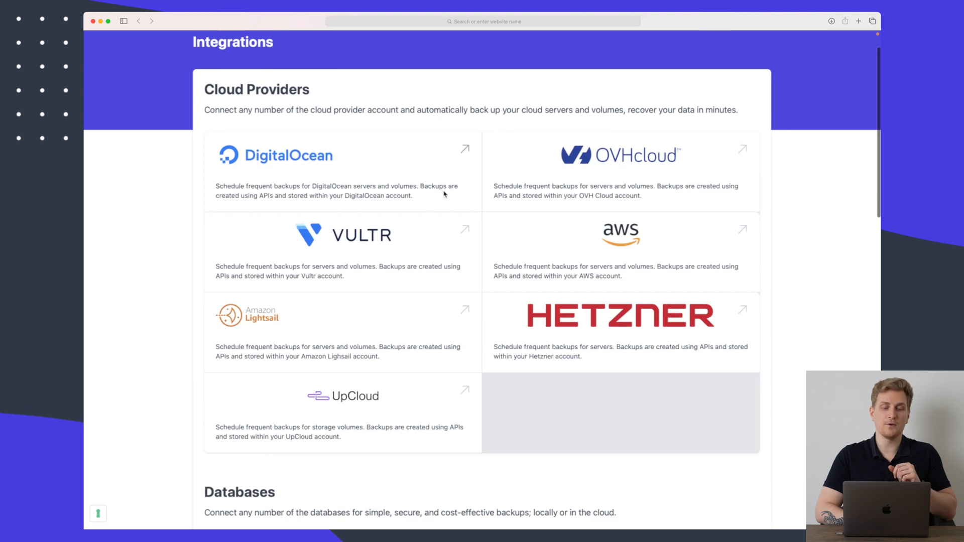
scroll("down", 3)
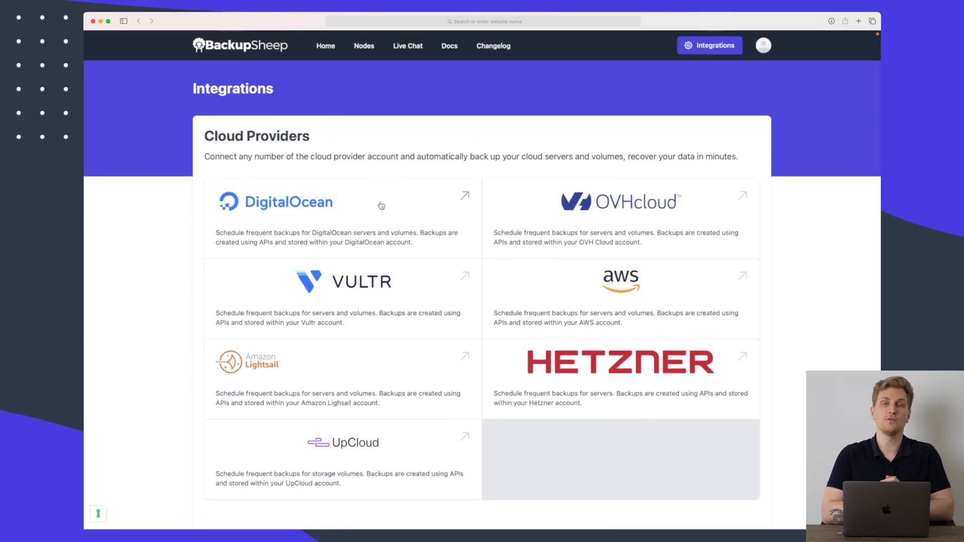
scroll("down", 3)
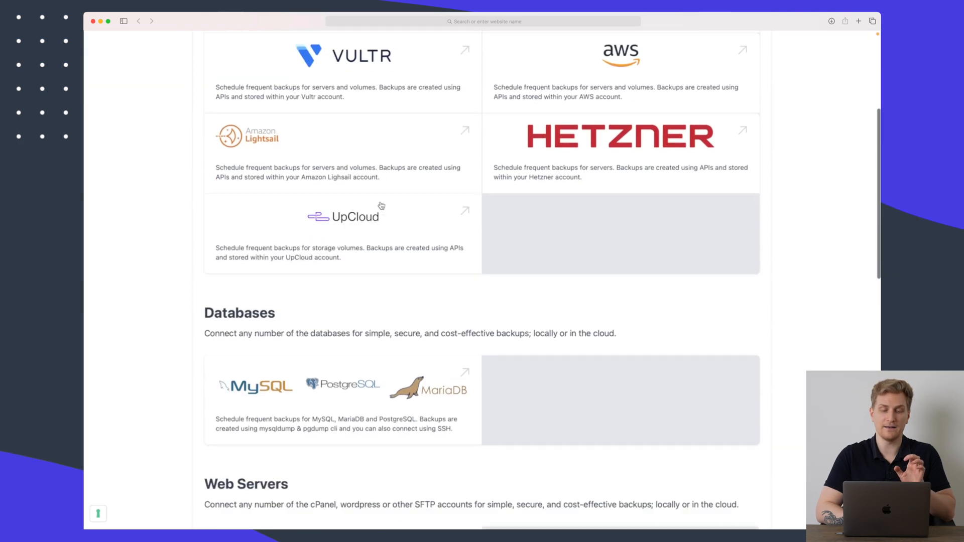
scroll("down", 3)
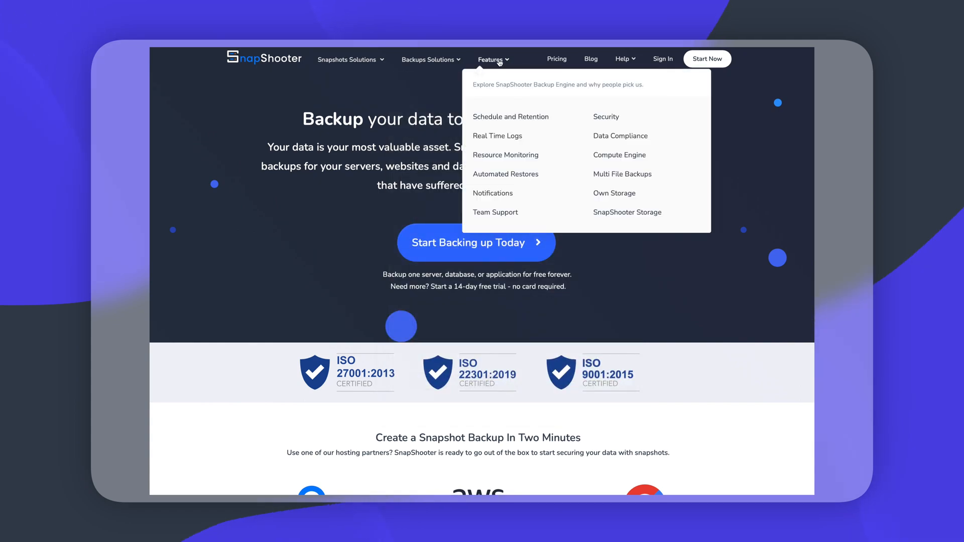
scroll("down", 3)
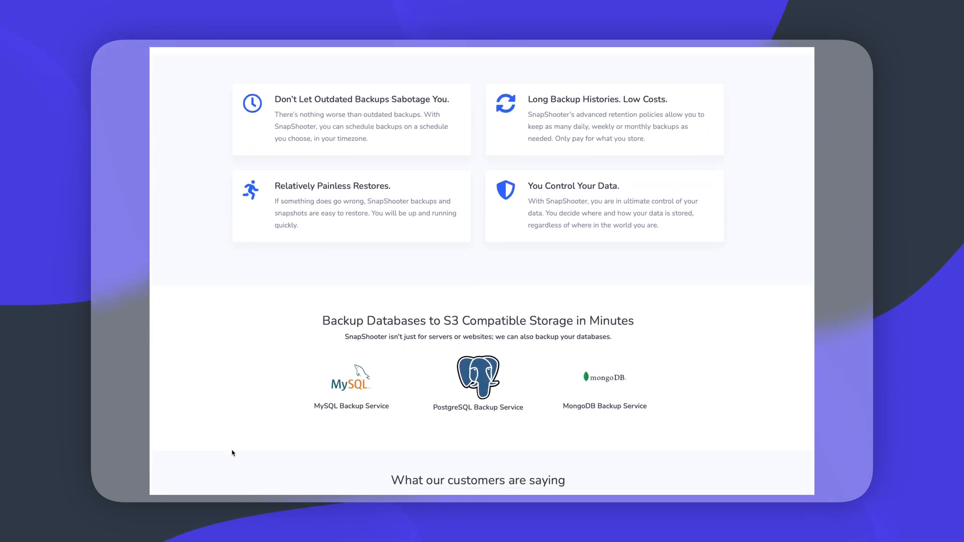
scroll("down", 3)
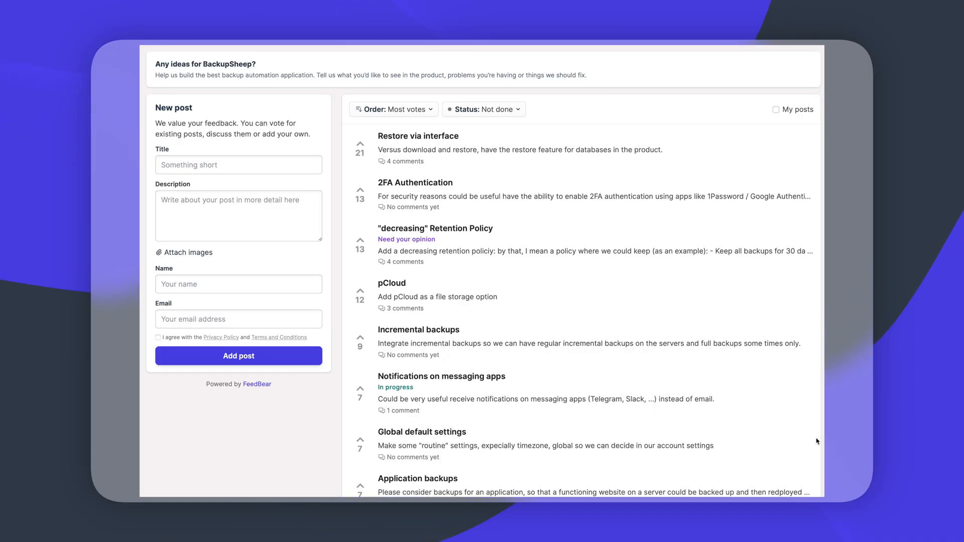
scroll("down", 3)
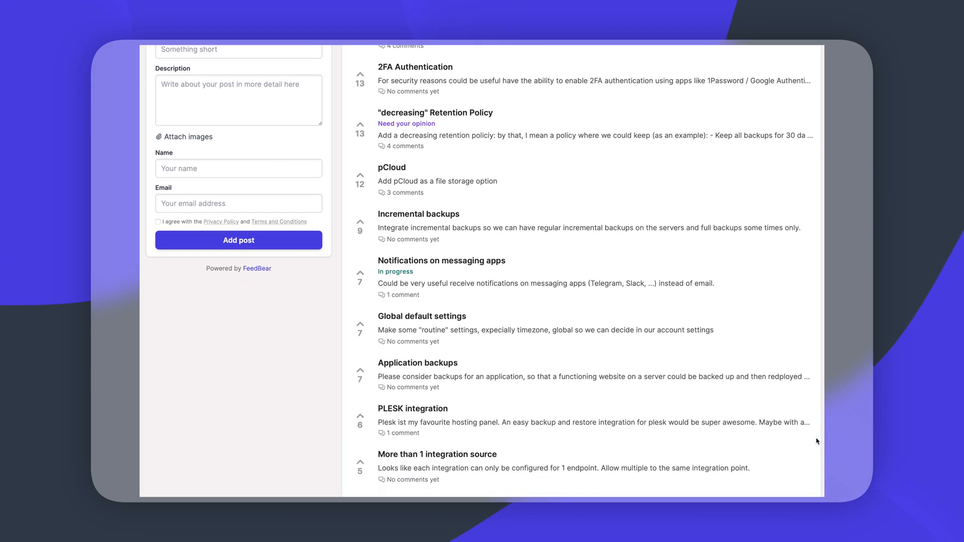
scroll("down", 3)
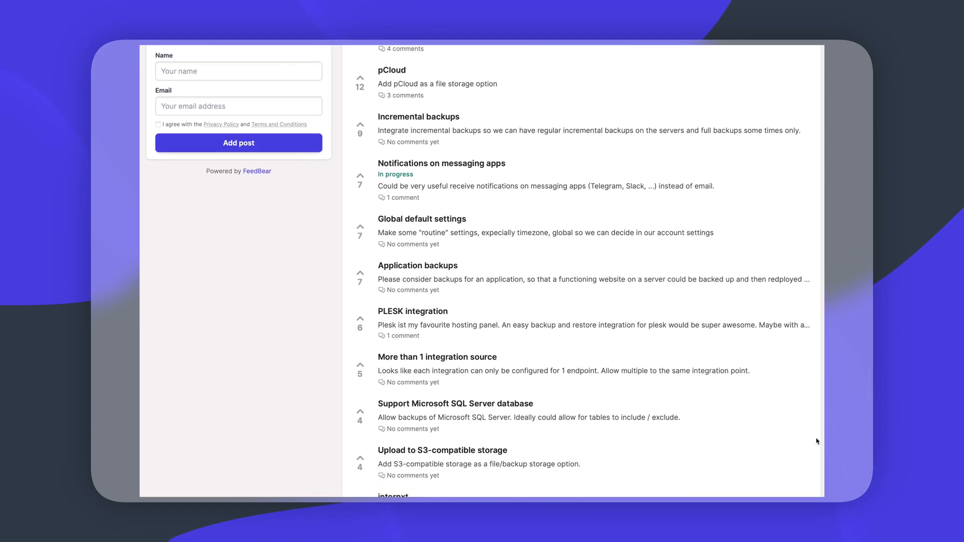
scroll("down", 3)
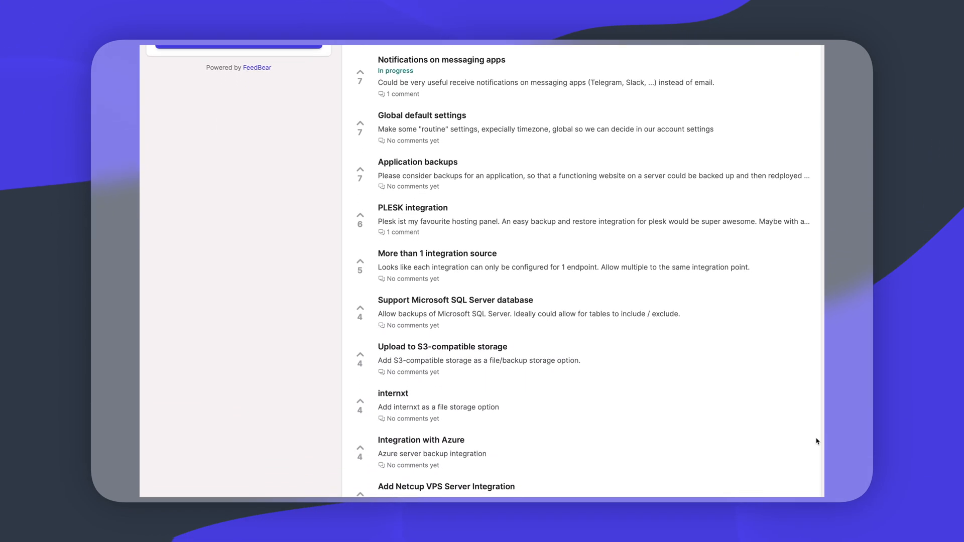
scroll("down", 3)
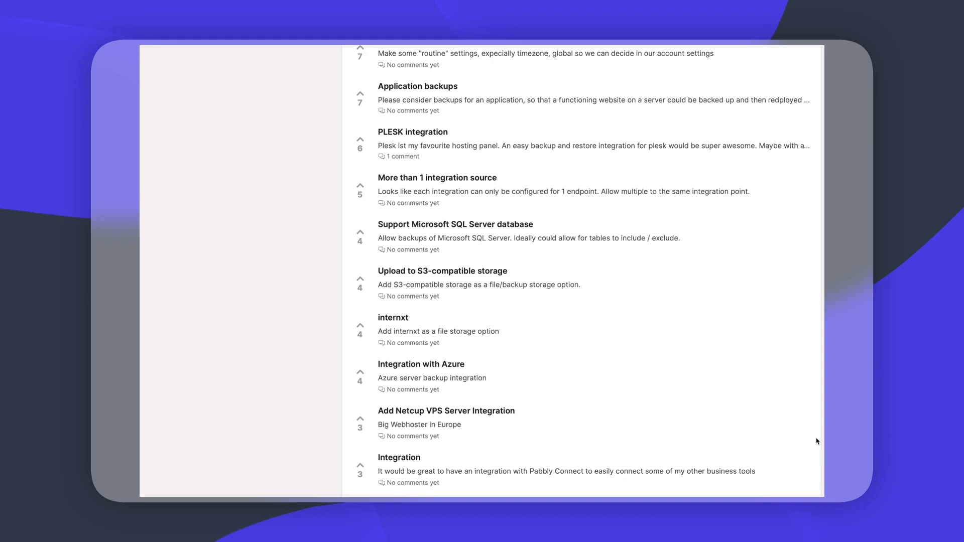
scroll("down", 3)
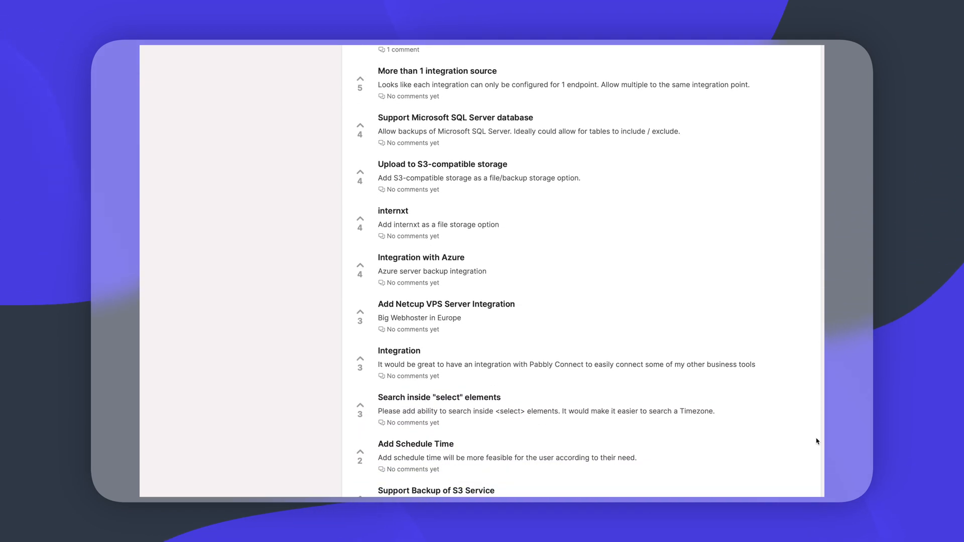
scroll("down", 3)
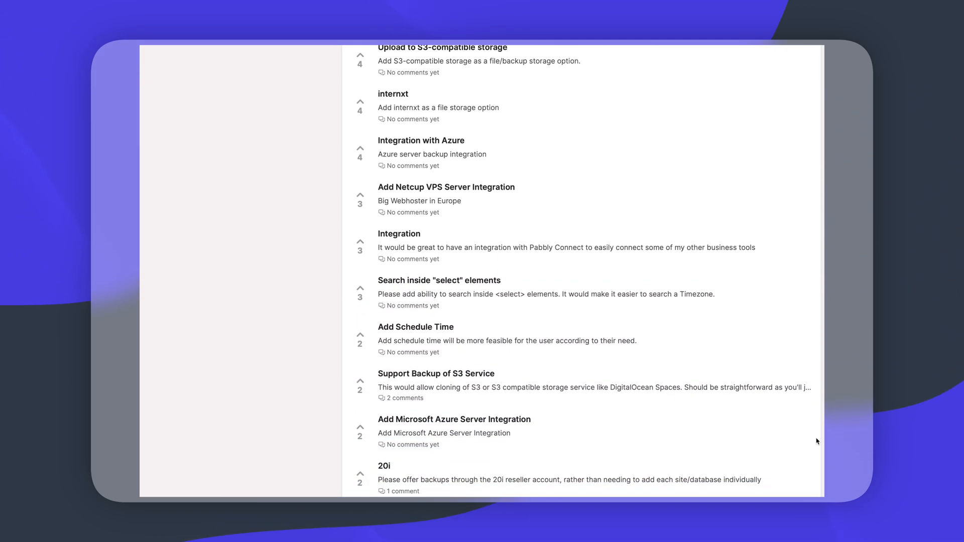